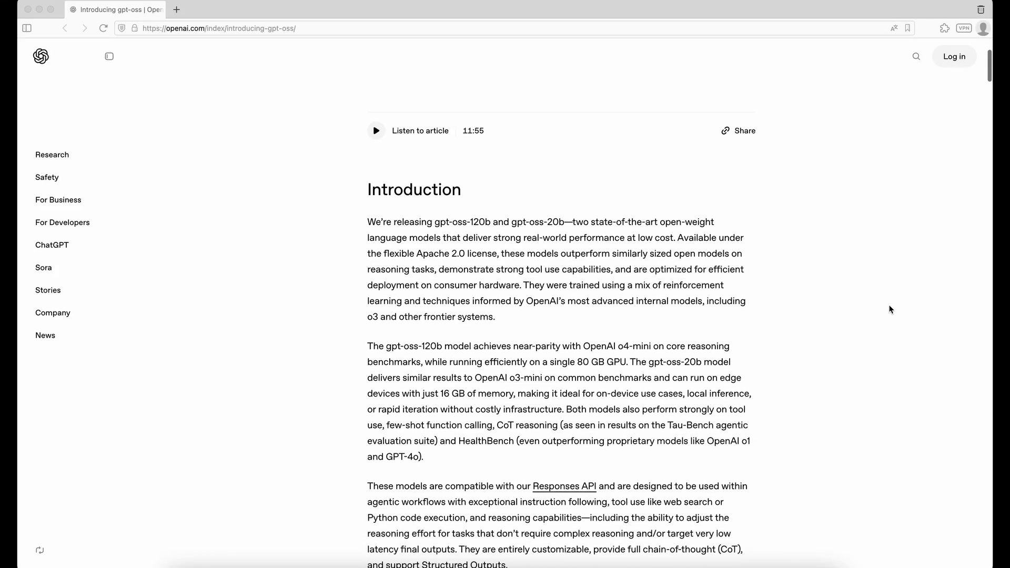
Reach the model card link in the gpt-oss announcement and read the PDF to section 2.4 Pretraining
{"action": "scroll", "scroll_direction": "down", "scroll_amount": 3}
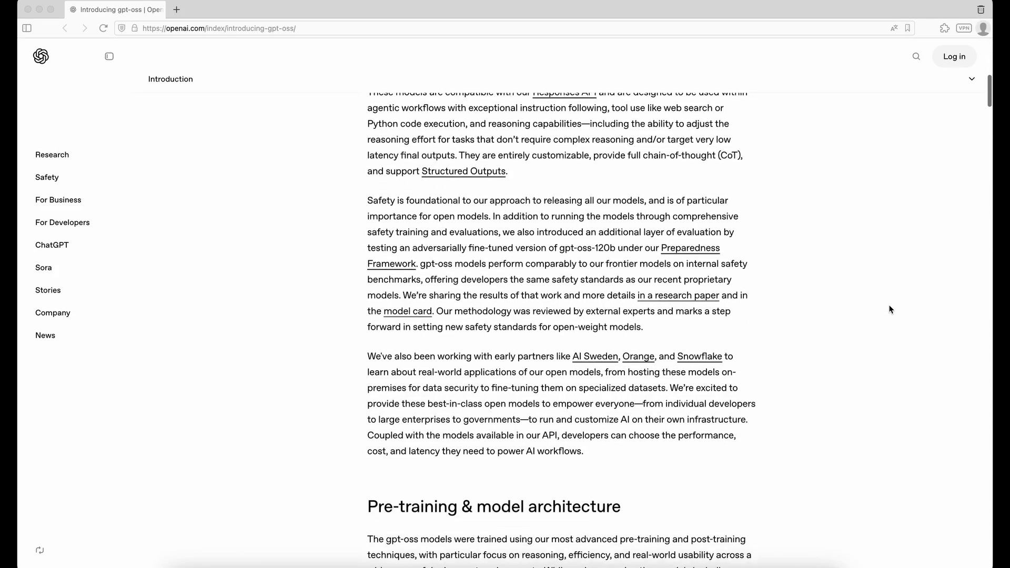
{"action": "scroll", "scroll_direction": "down", "scroll_amount": 3}
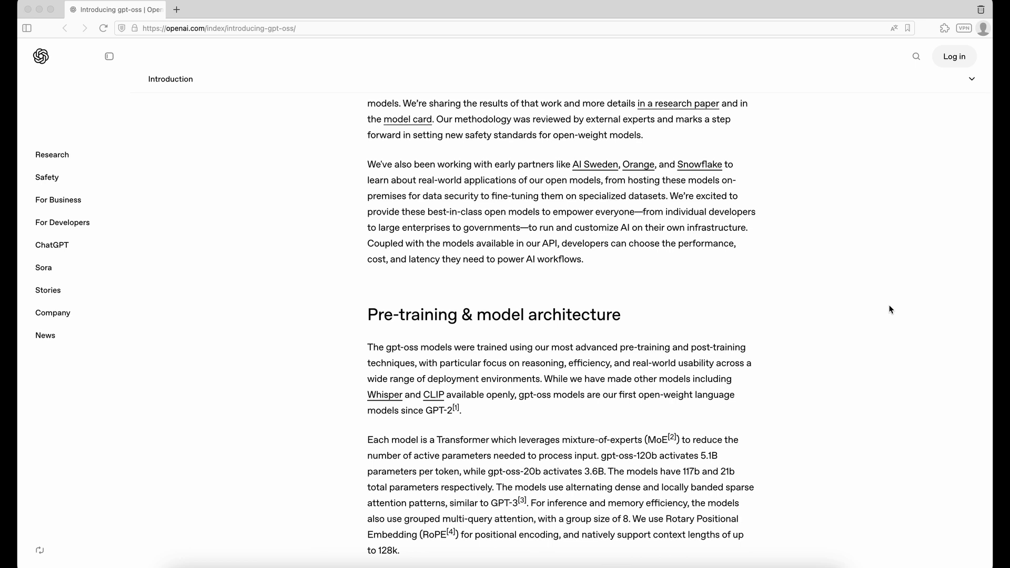
{"action": "left_click", "coordinate": [406, 119]}
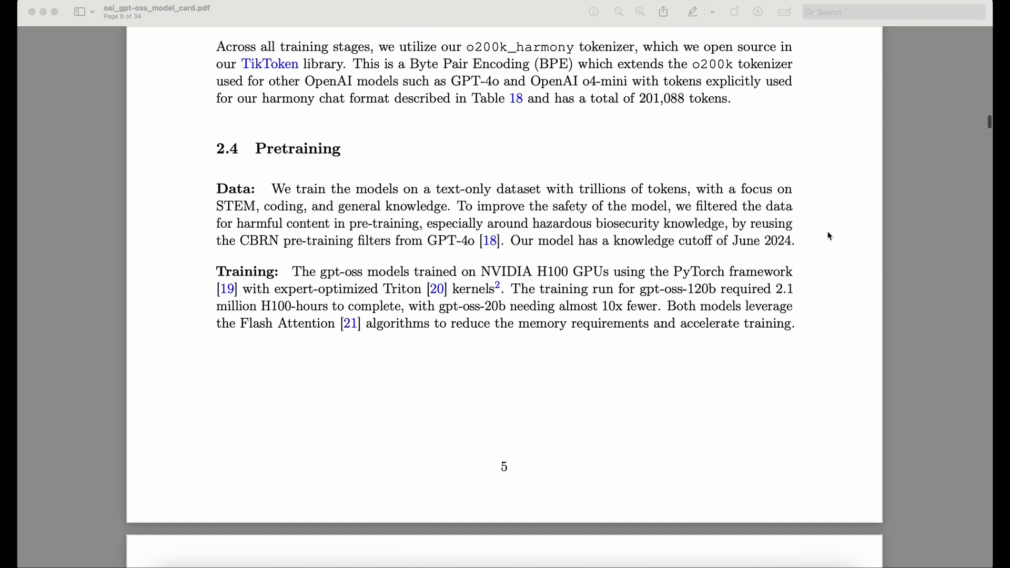
{"action": "scroll", "scroll_direction": "down", "scroll_amount": 3}
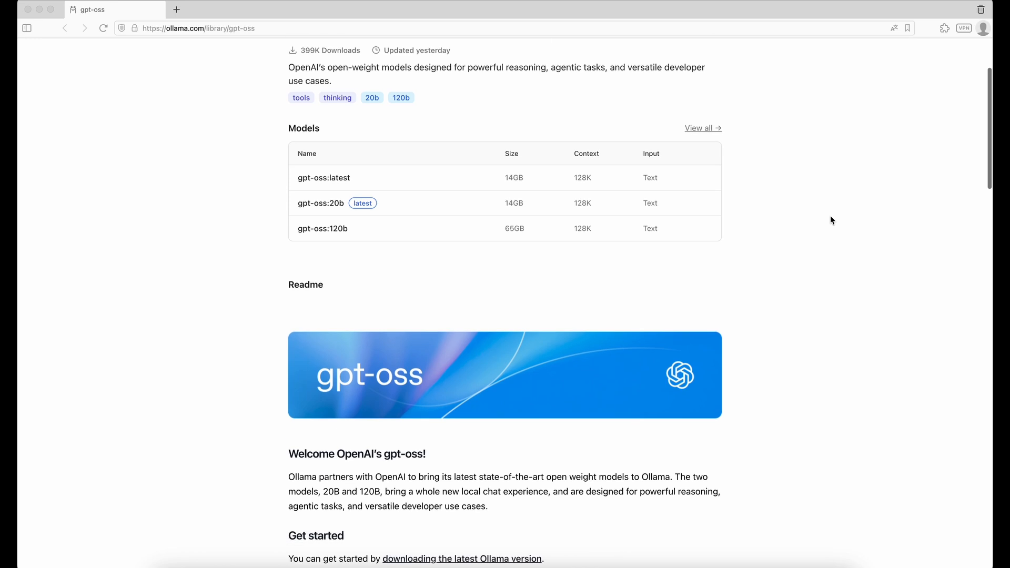
Scroll the Ollama gpt-oss page past the Models list to Feature highlights and the benchmark table
{"action": "scroll", "scroll_direction": "down", "scroll_amount": 3}
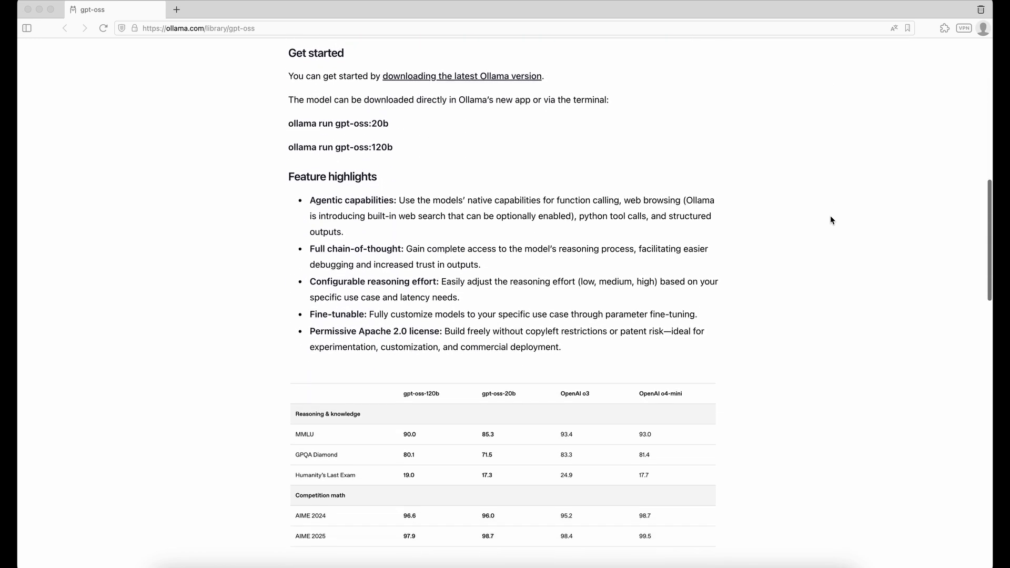
{"action": "scroll", "scroll_direction": "down", "scroll_amount": 3}
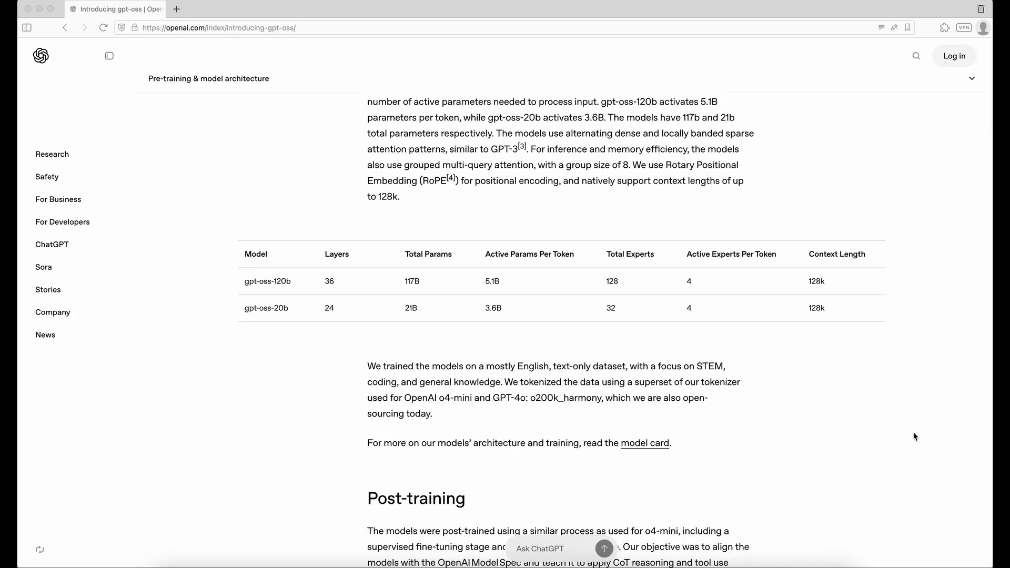
{"action": "mouse_move", "coordinate": [253, 317]}
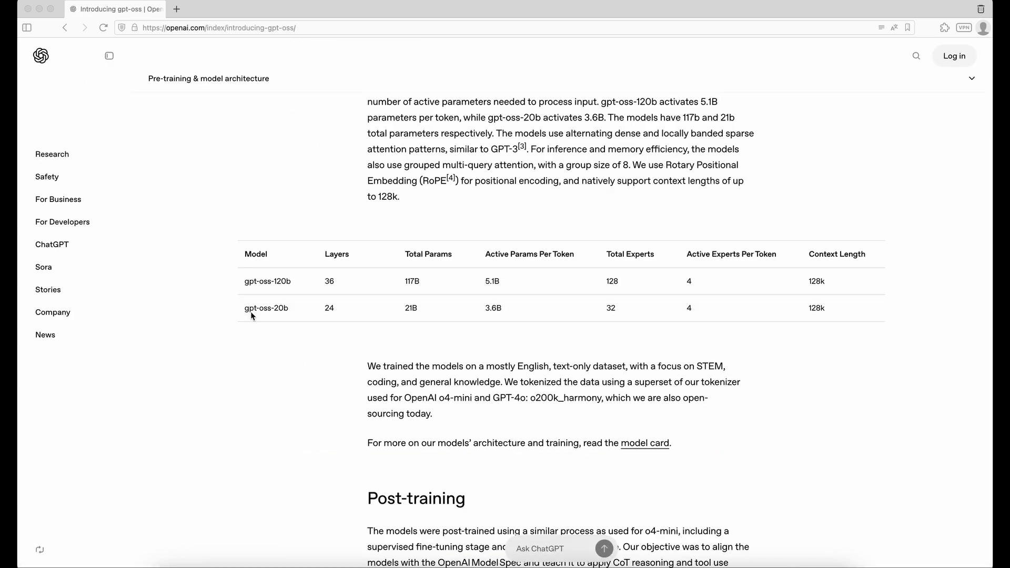
{"action": "mouse_move", "coordinate": [307, 311]}
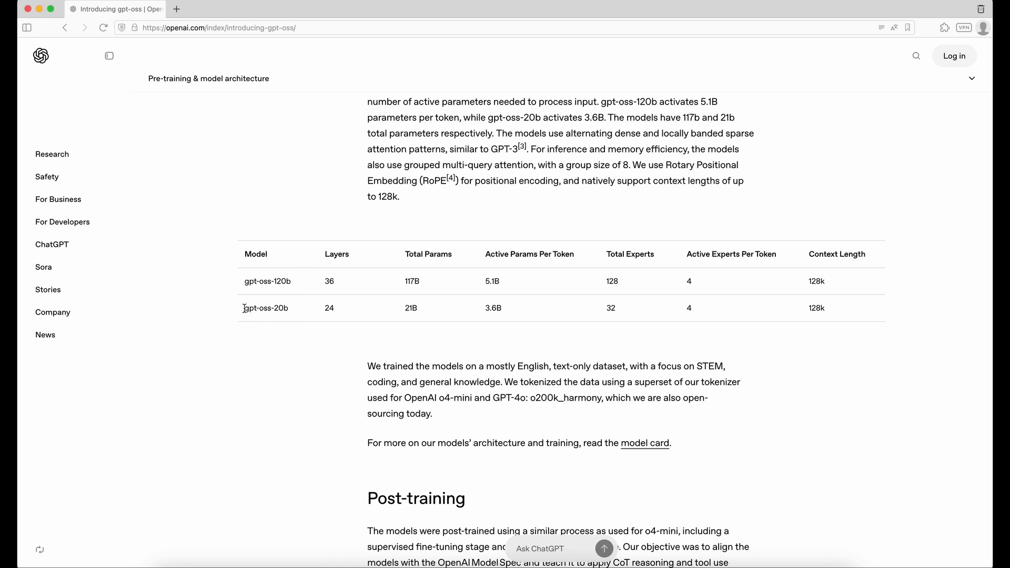
{"action": "double_click", "coordinate": [265, 309]}
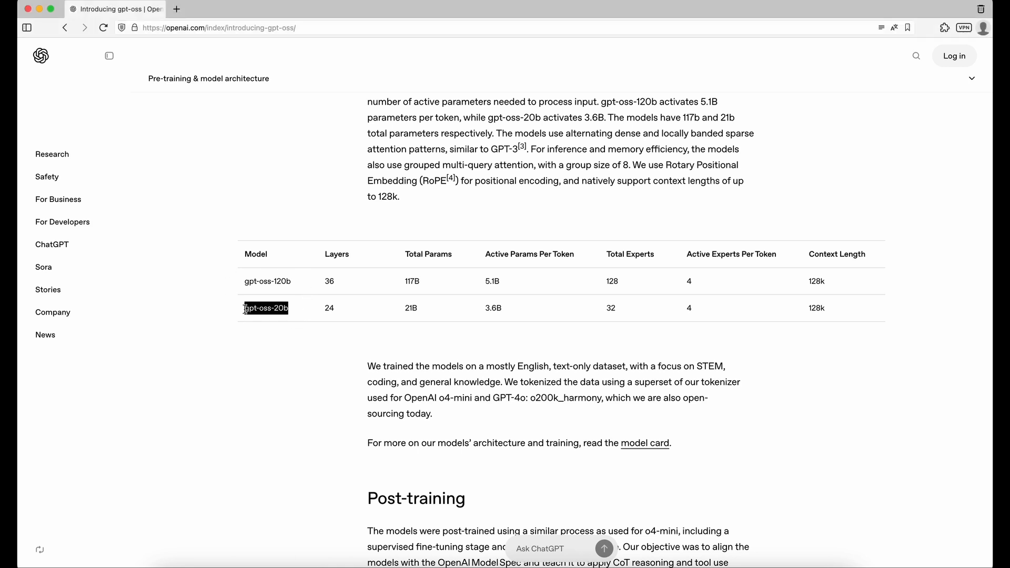
{"action": "double_click", "coordinate": [267, 282]}
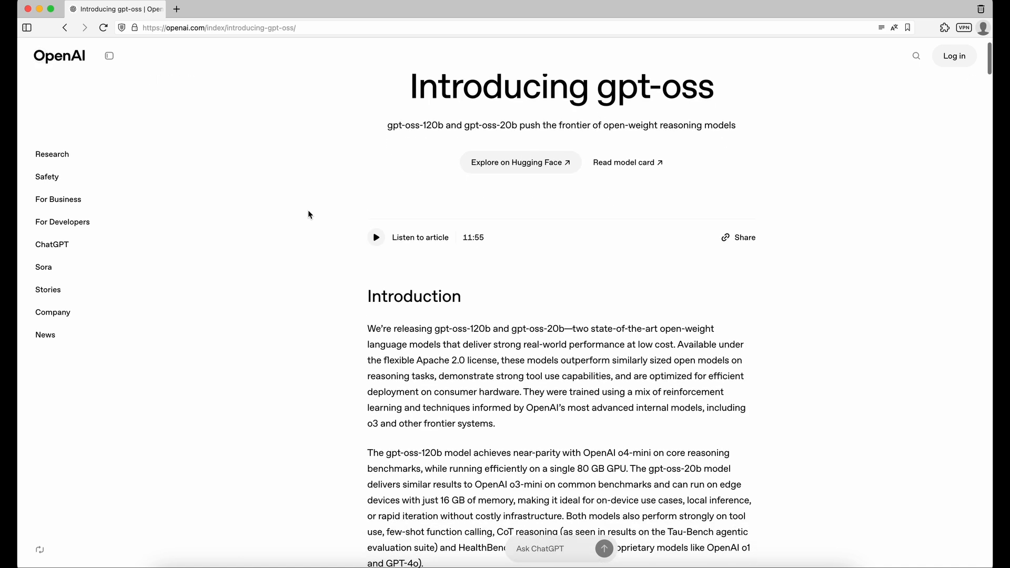
{"action": "scroll", "scroll_direction": "down", "scroll_amount": 3}
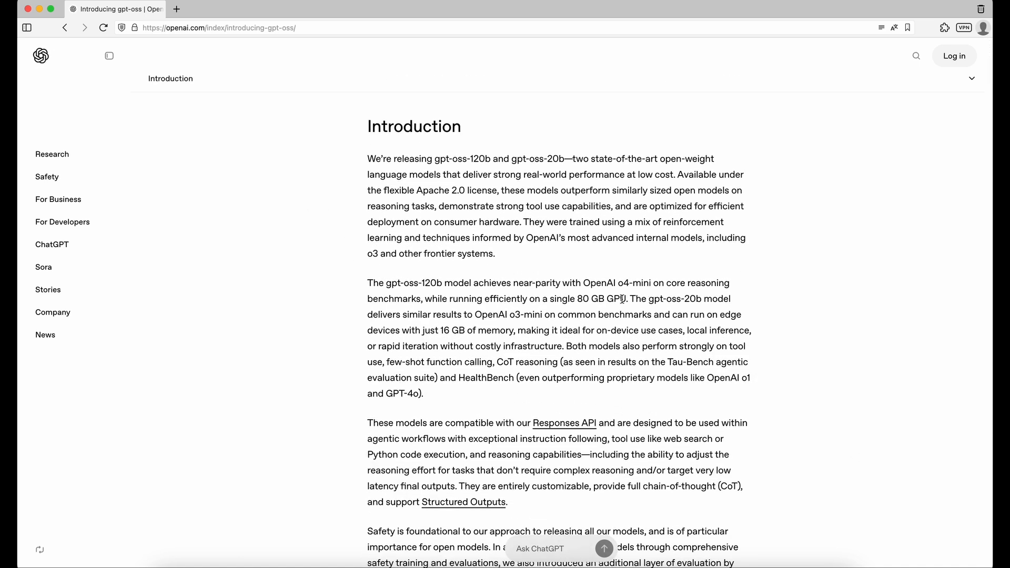
{"action": "left_click_drag", "start_coordinate": [384, 283], "coordinate": [627, 298]}
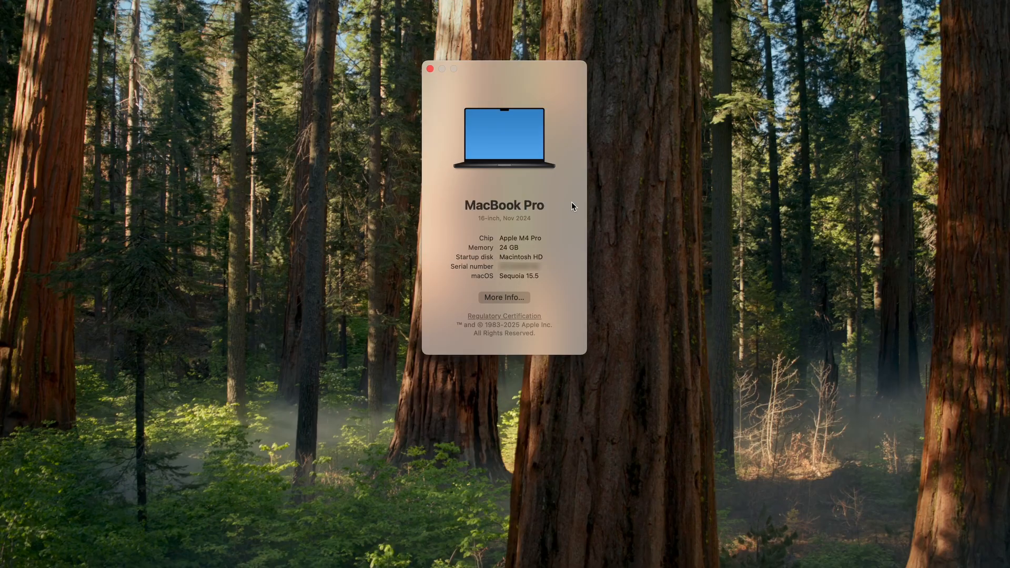
Show About This Mac: MacBook Pro, Apple M4 Pro chip, 24 GB memory
{"action": "double_click", "coordinate": [505, 206]}
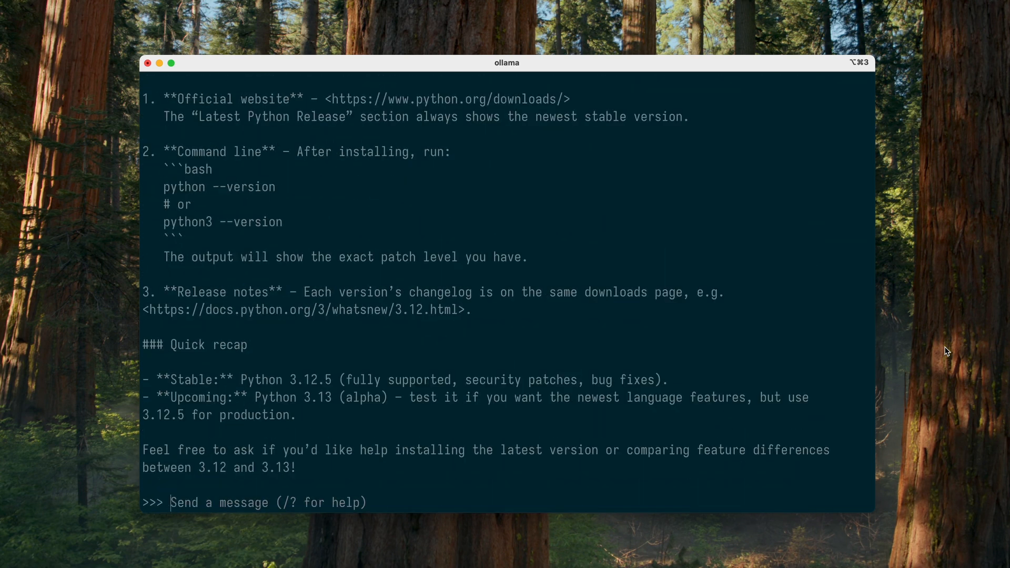
Highlight the Python 3.12.5 stable recommendation in gpt-oss's Terminal reply
{"action": "left_click_drag", "start_coordinate": [242, 380], "coordinate": [329, 380]}
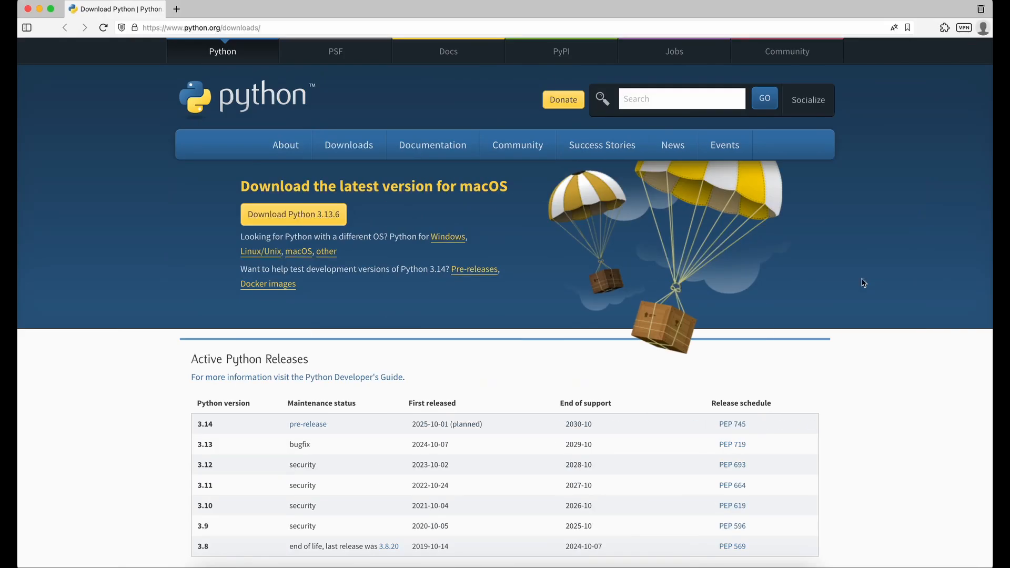
Scroll python.org downloads to the specific-release list showing Python 3.12.6
{"action": "scroll", "scroll_direction": "down", "scroll_amount": 3}
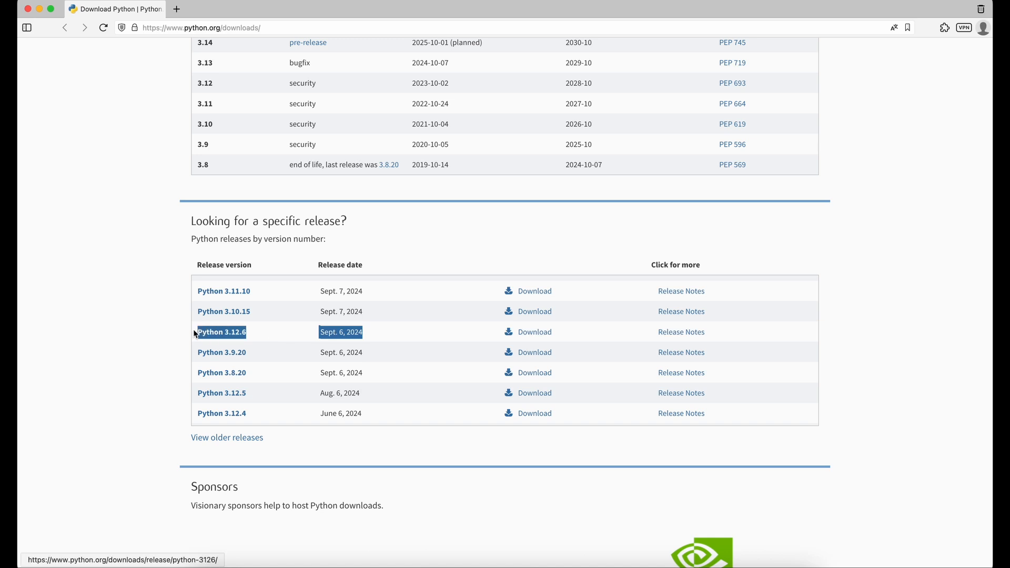
{"action": "mouse_move", "coordinate": [371, 336]}
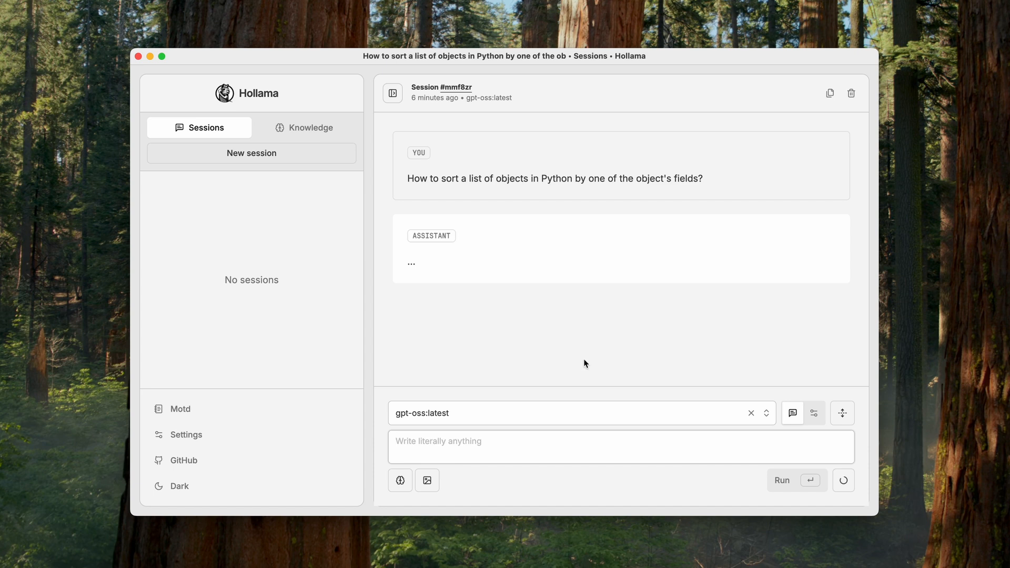
{"action": "mouse_move", "coordinate": [910, 318]}
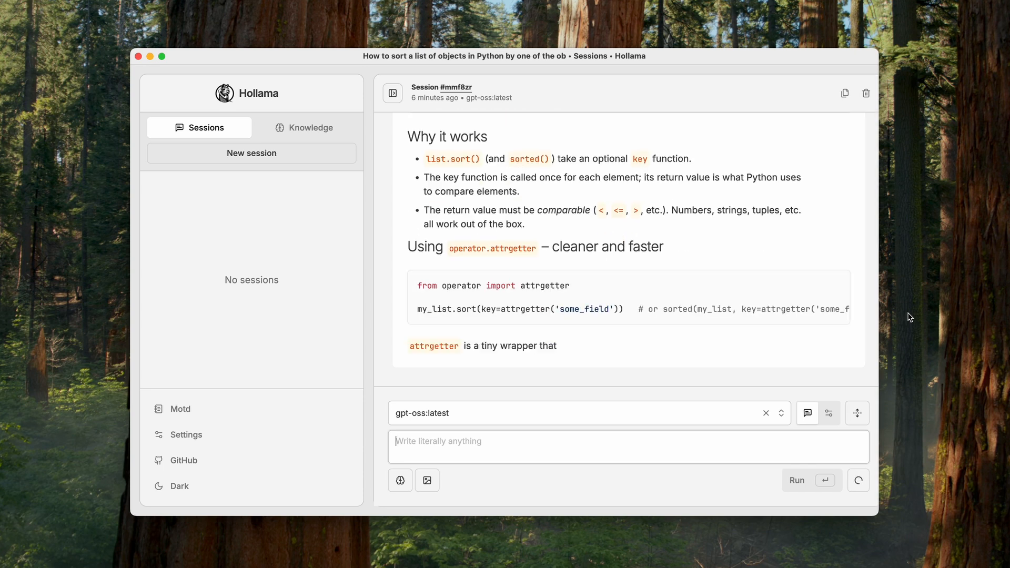
Read gpt-oss's answer on sorting Python objects by a field down to its TL;DR
{"action": "scroll", "scroll_direction": "down", "scroll_amount": 3}
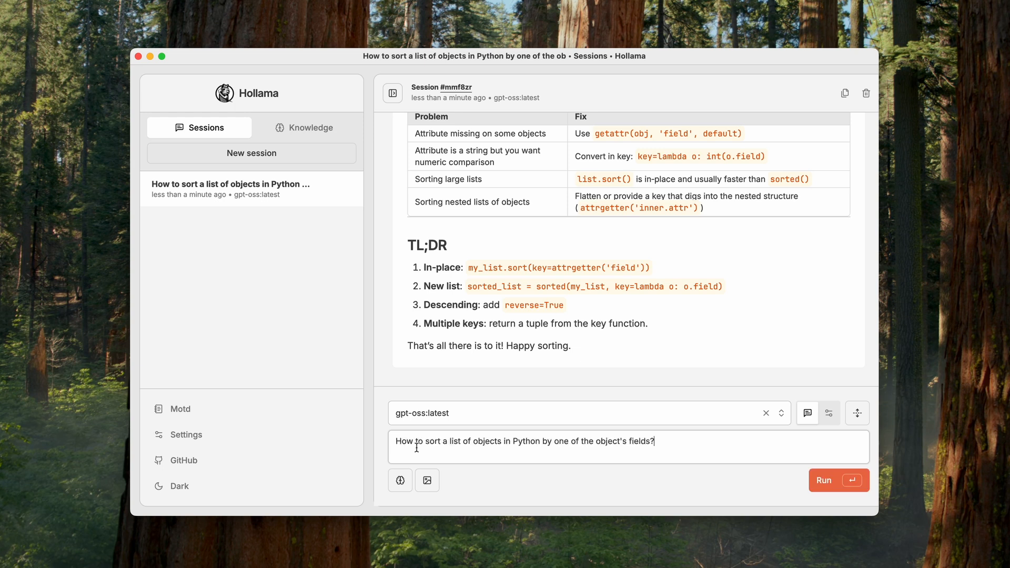
{"action": "double_click", "coordinate": [526, 441]}
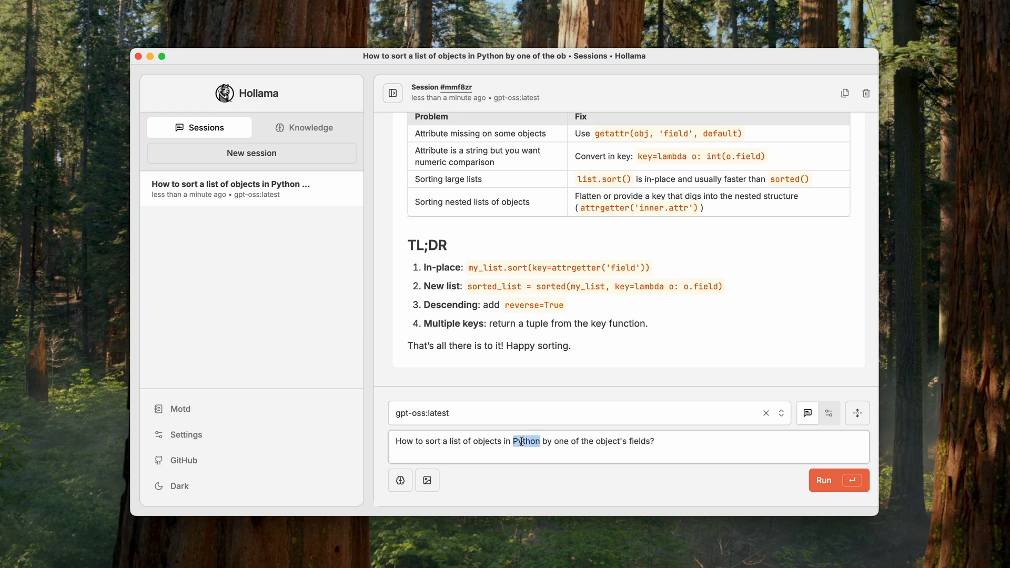
{"action": "type", "text": "JavaScrip"}
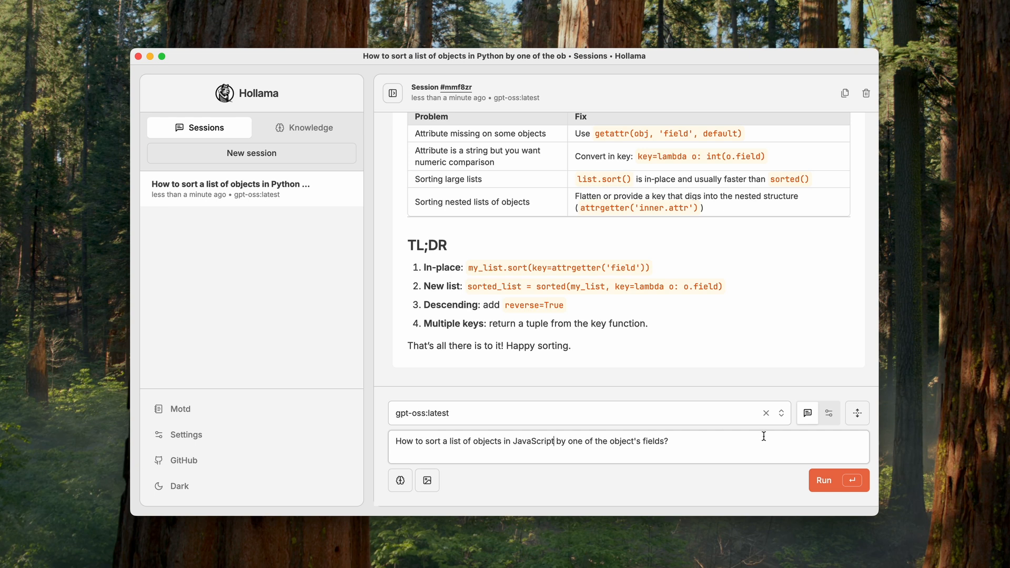
{"action": "left_click", "coordinate": [839, 480]}
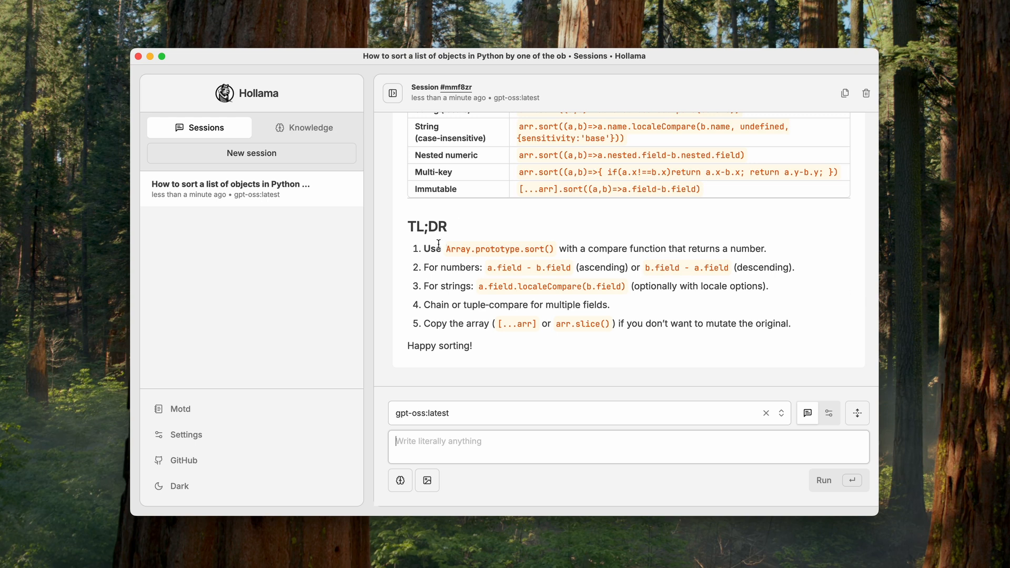
{"action": "mouse_move", "coordinate": [529, 284]}
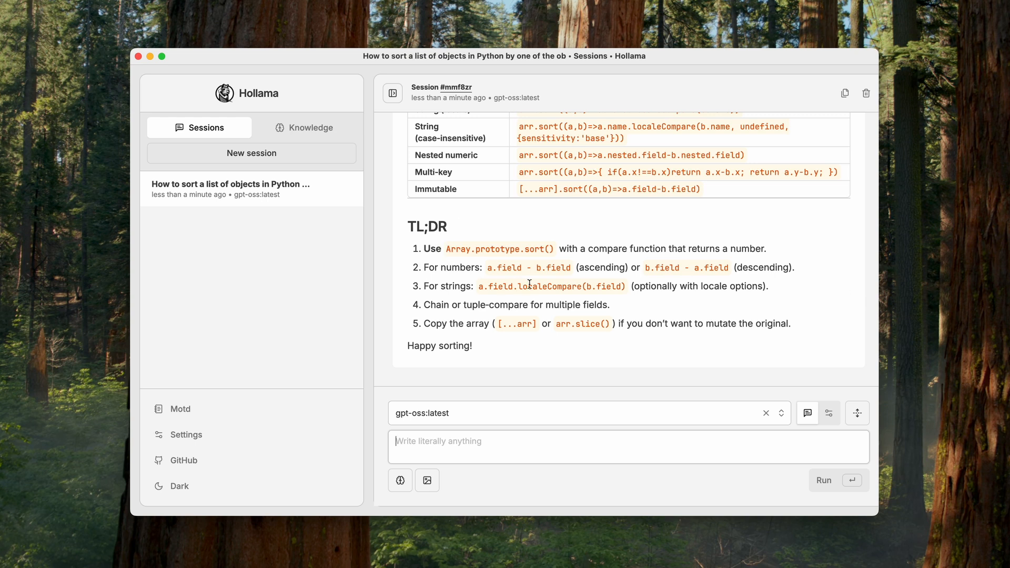
{"action": "mouse_move", "coordinate": [801, 332]}
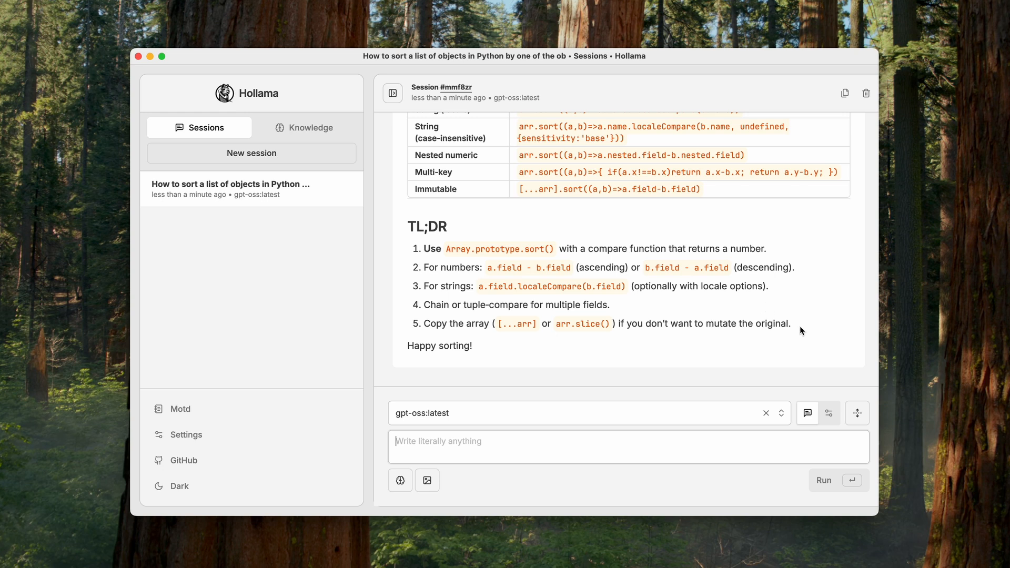
{"action": "left_click_drag", "start_coordinate": [425, 248], "coordinate": [792, 323]}
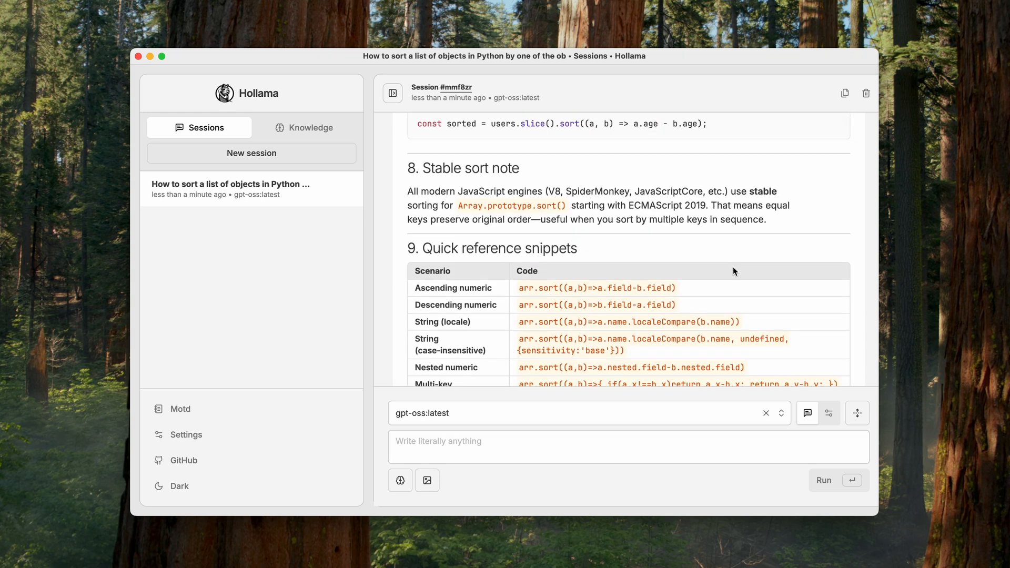
{"action": "scroll", "scroll_direction": "up", "scroll_amount": 3}
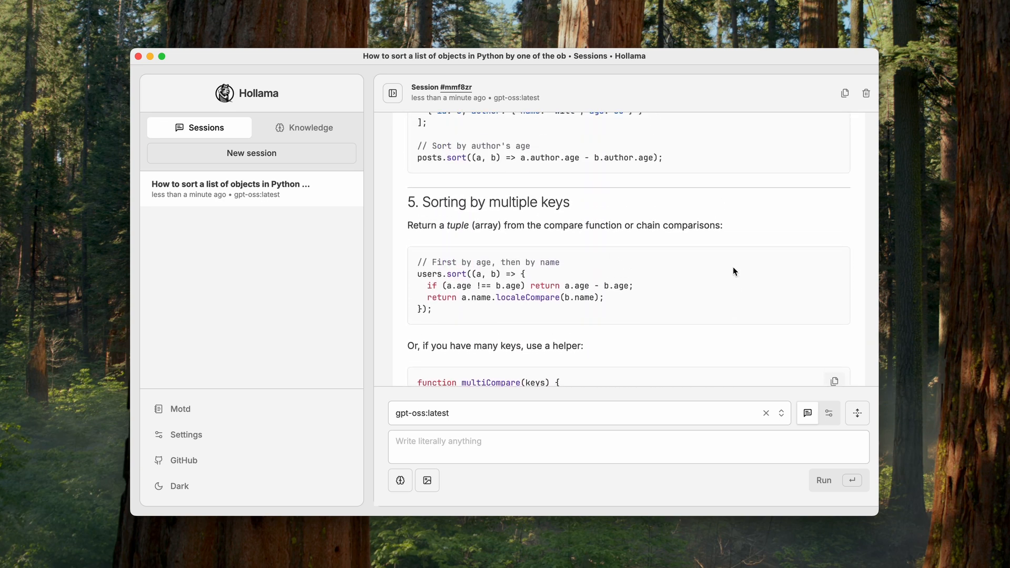
{"action": "scroll", "scroll_direction": "up", "scroll_amount": 3}
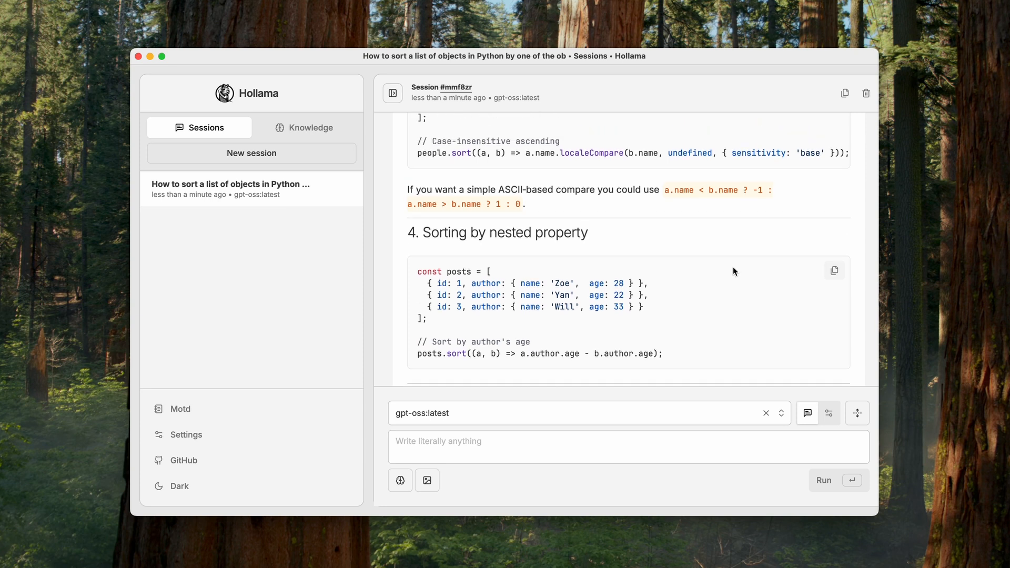
{"action": "scroll", "scroll_direction": "up", "scroll_amount": 3}
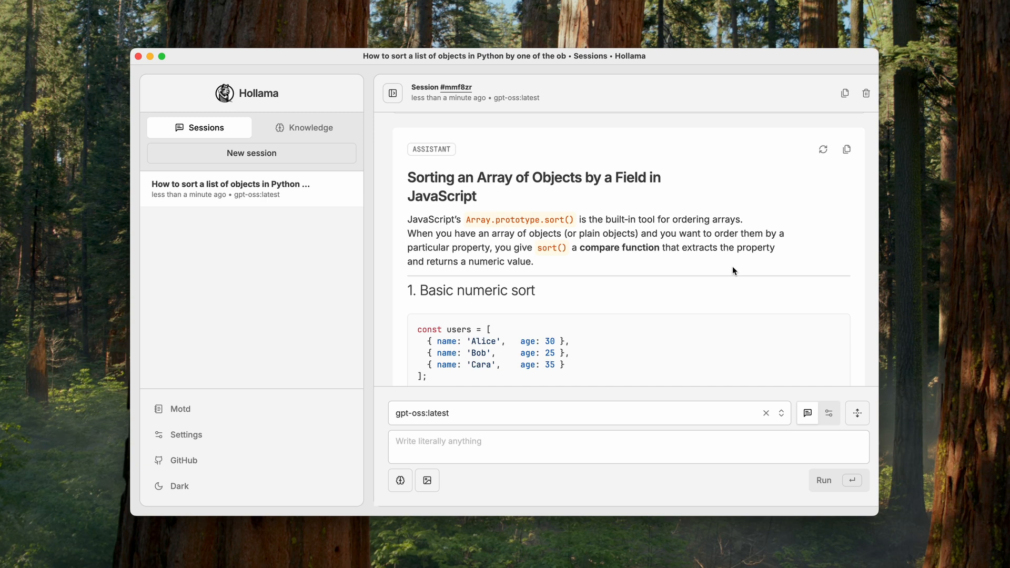
{"action": "scroll", "scroll_direction": "down", "scroll_amount": 3}
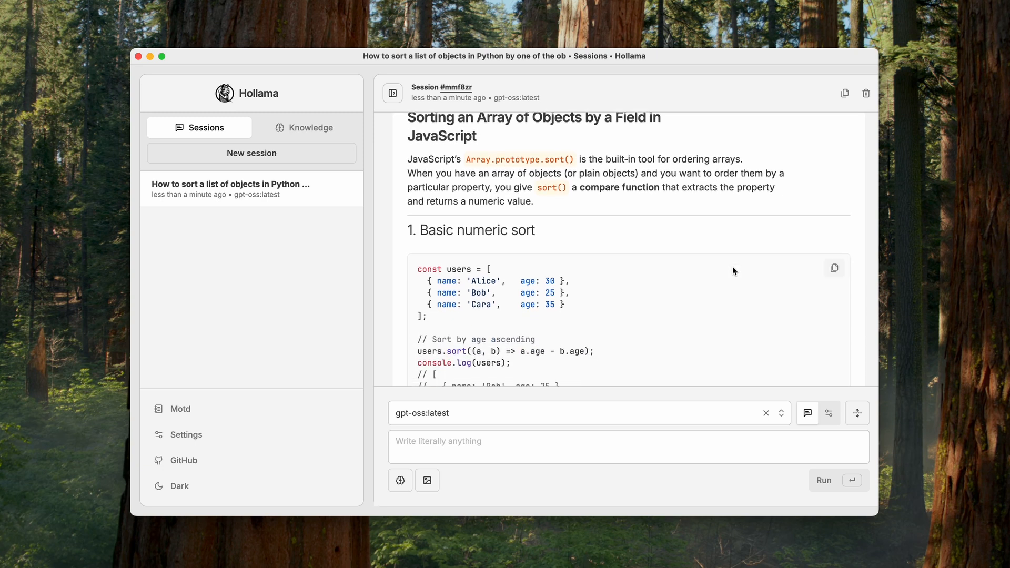
{"action": "scroll", "scroll_direction": "down", "scroll_amount": 3}
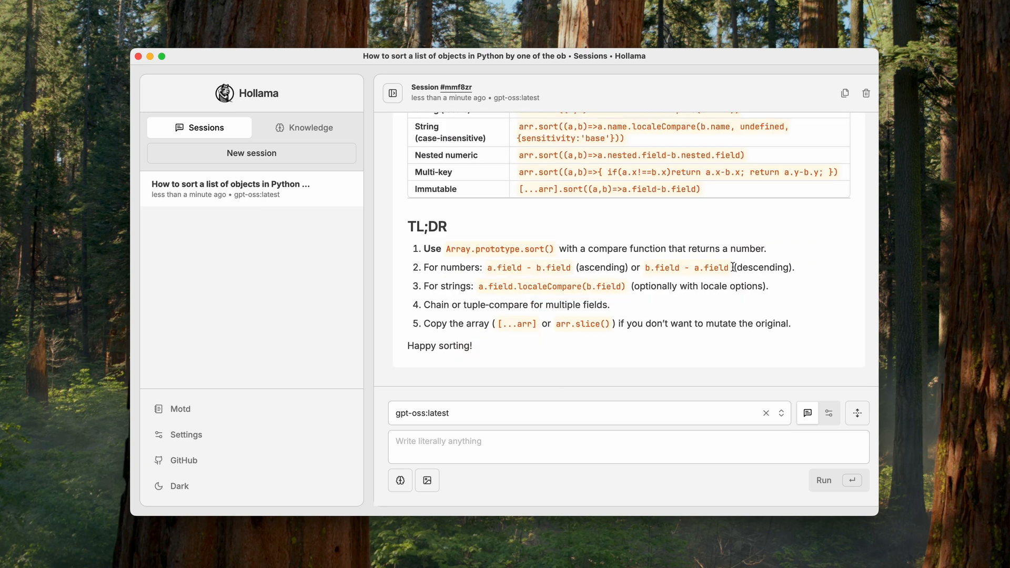
{"action": "mouse_move", "coordinate": [923, 284]}
{"action": "type", "text": "I want to st"}
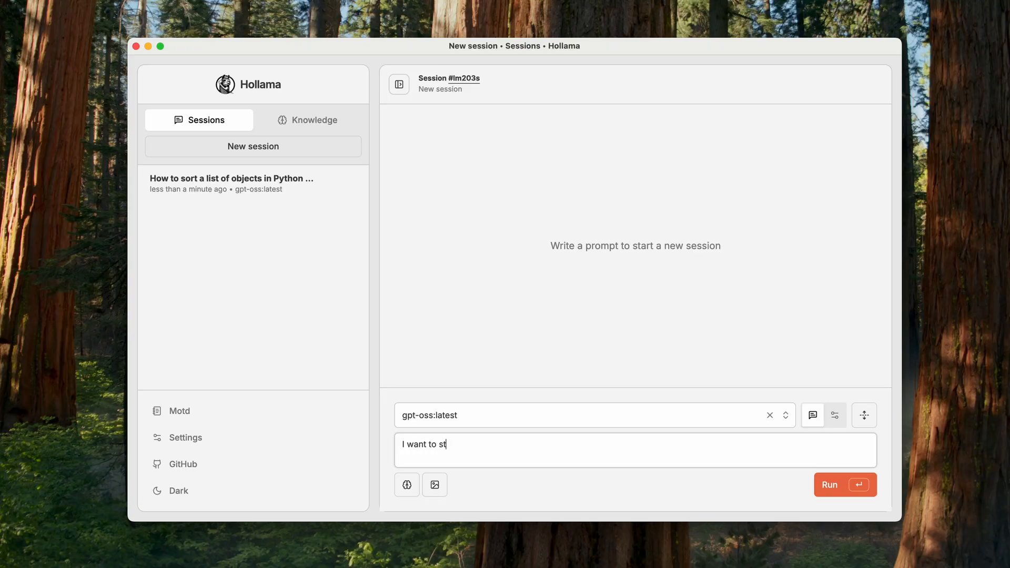
Ask gpt-oss for an online business with a quick path to $10000 income and recommendations
{"action": "type", "text": "art an online business with a quick path to $10000 in income. Recommen"}
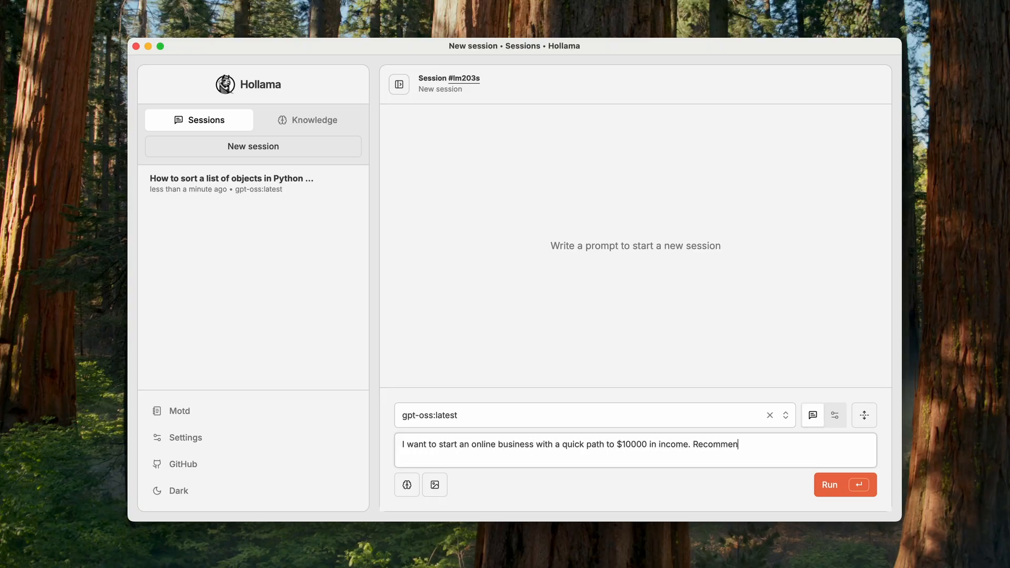
{"action": "left_click", "coordinate": [846, 484]}
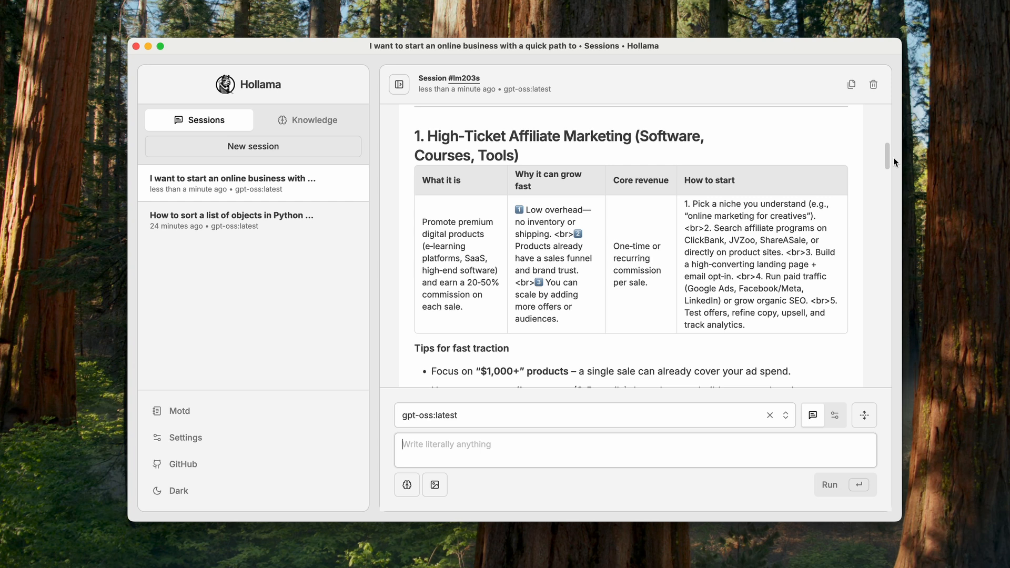
Read the generated business-ideas answer through to its Final Thought
{"action": "scroll", "scroll_direction": "down", "scroll_amount": 3}
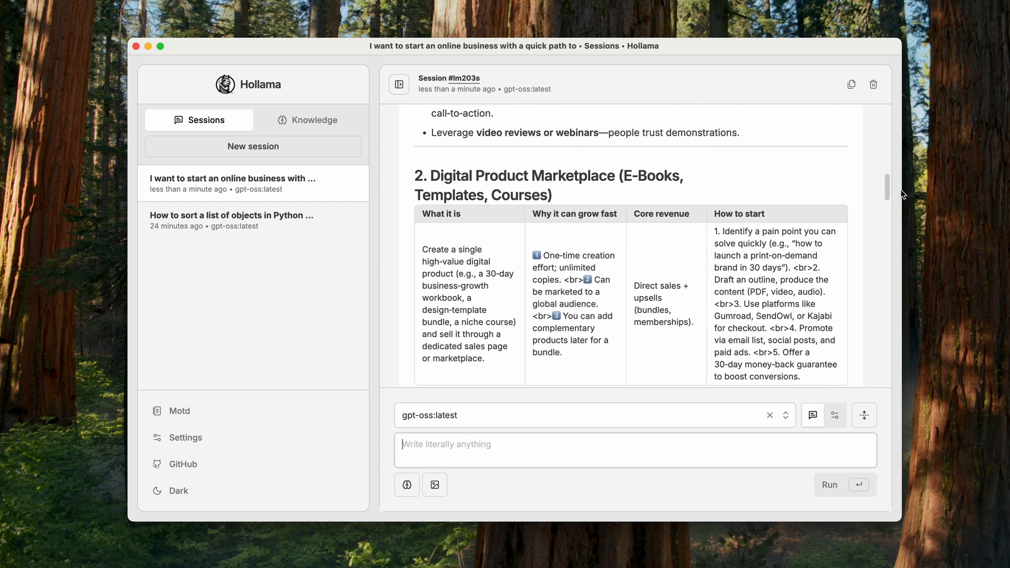
{"action": "scroll", "scroll_direction": "down", "scroll_amount": 3}
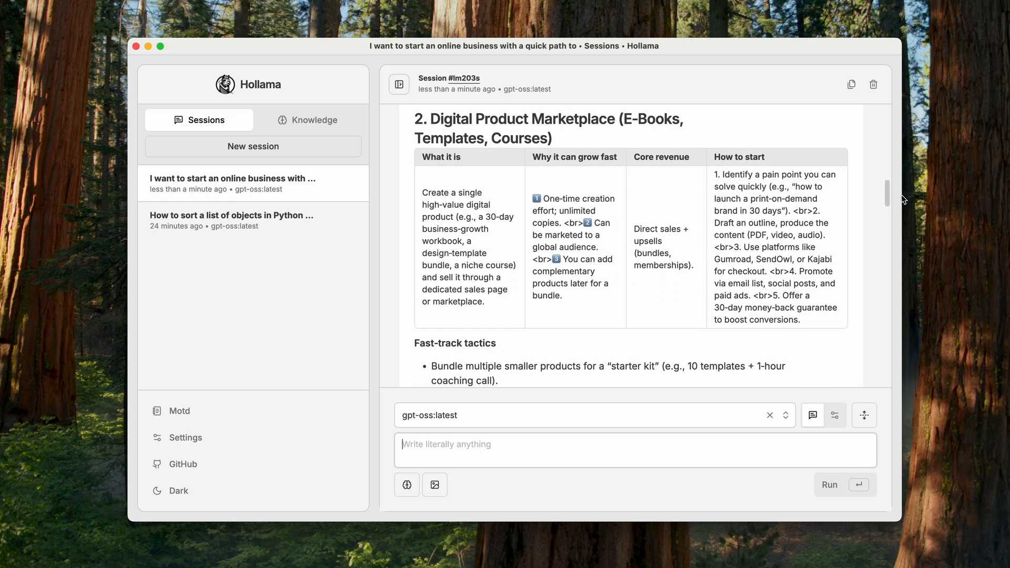
{"action": "scroll", "scroll_direction": "down", "scroll_amount": 3}
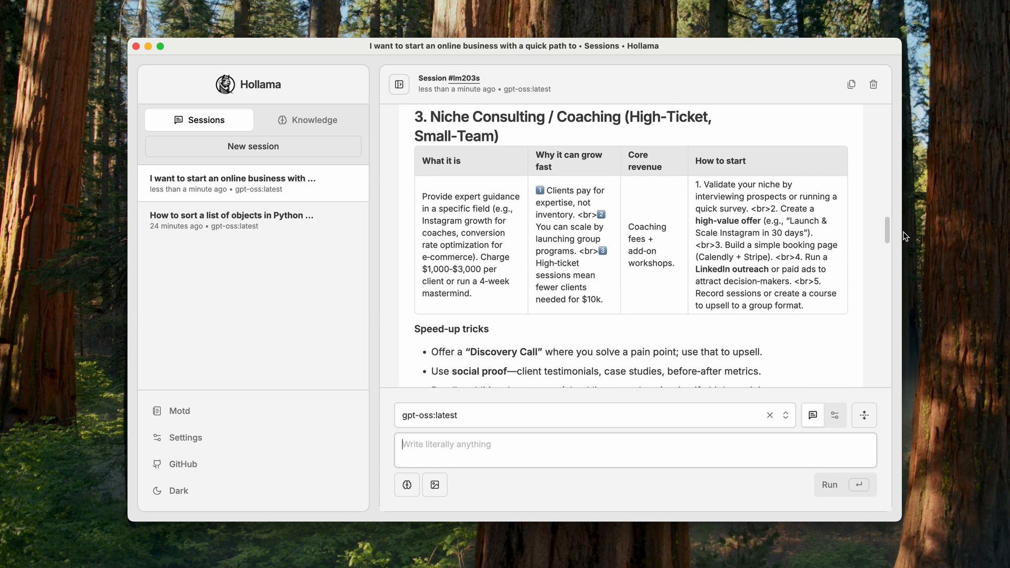
{"action": "scroll", "scroll_direction": "down", "scroll_amount": 3}
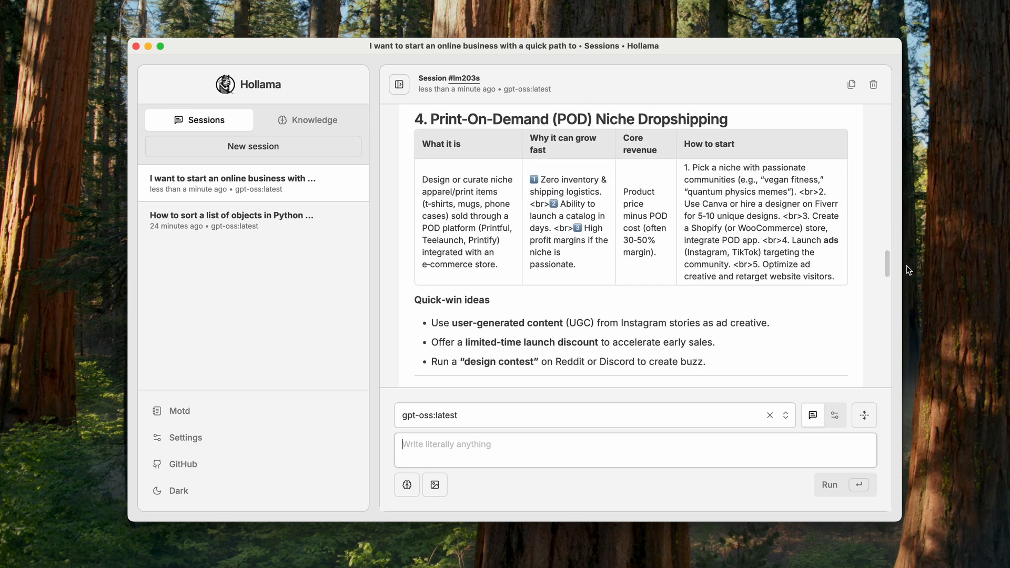
{"action": "scroll", "scroll_direction": "down", "scroll_amount": 3}
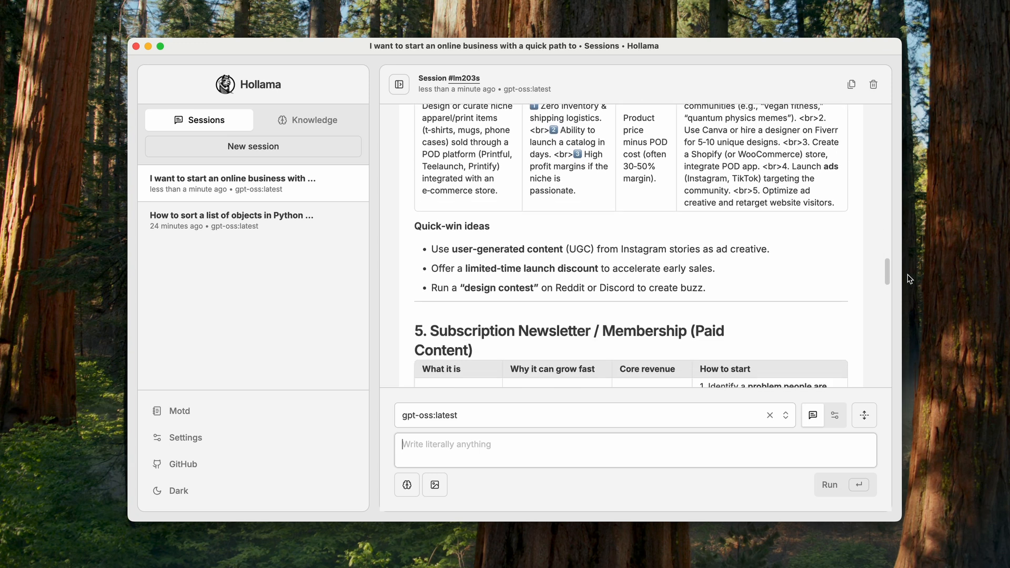
{"action": "scroll", "scroll_direction": "down", "scroll_amount": 3}
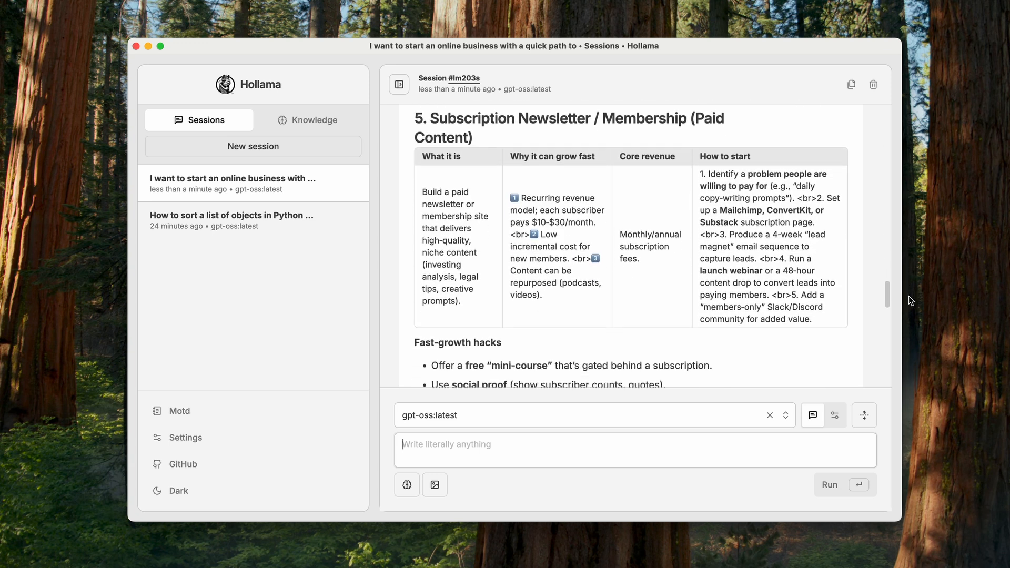
{"action": "scroll", "scroll_direction": "down", "scroll_amount": 3}
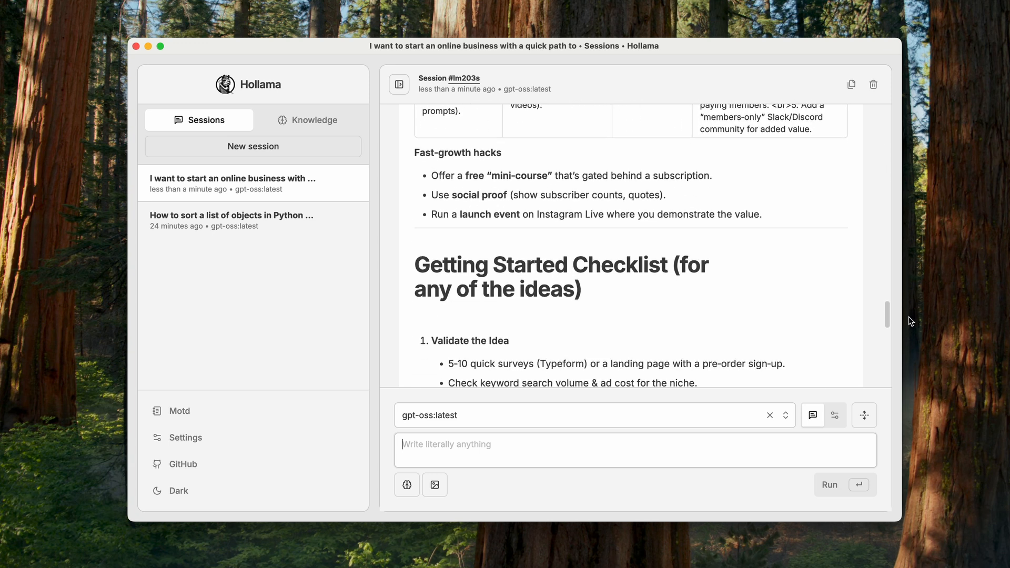
{"action": "scroll", "scroll_direction": "down", "scroll_amount": 3}
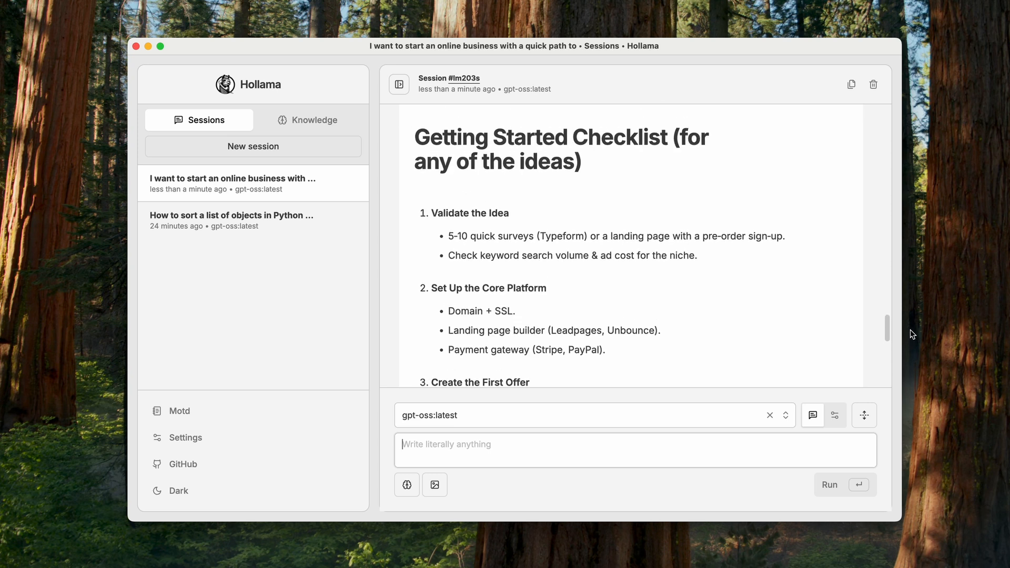
{"action": "scroll", "scroll_direction": "down", "scroll_amount": 3}
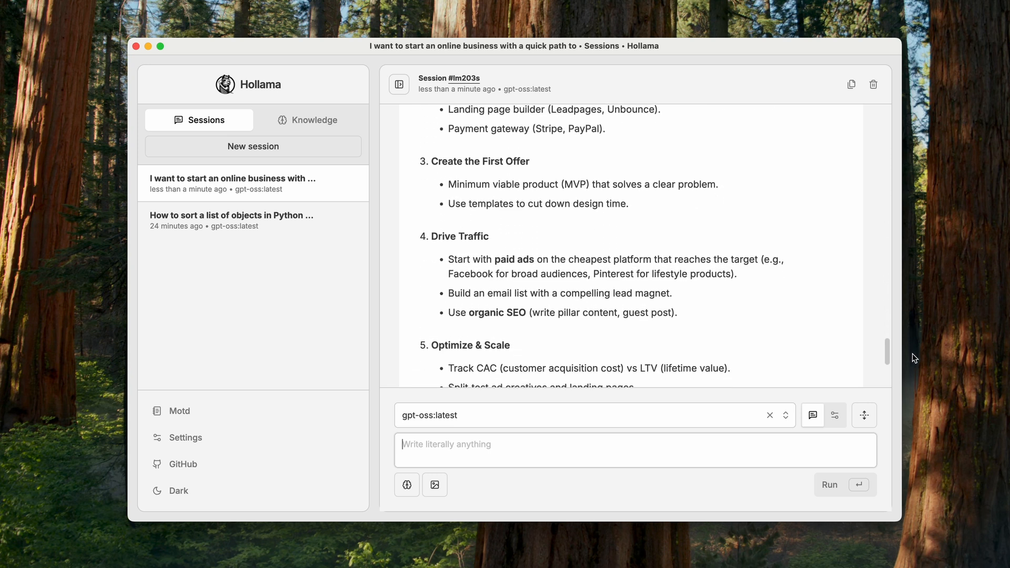
{"action": "scroll", "scroll_direction": "down", "scroll_amount": 3}
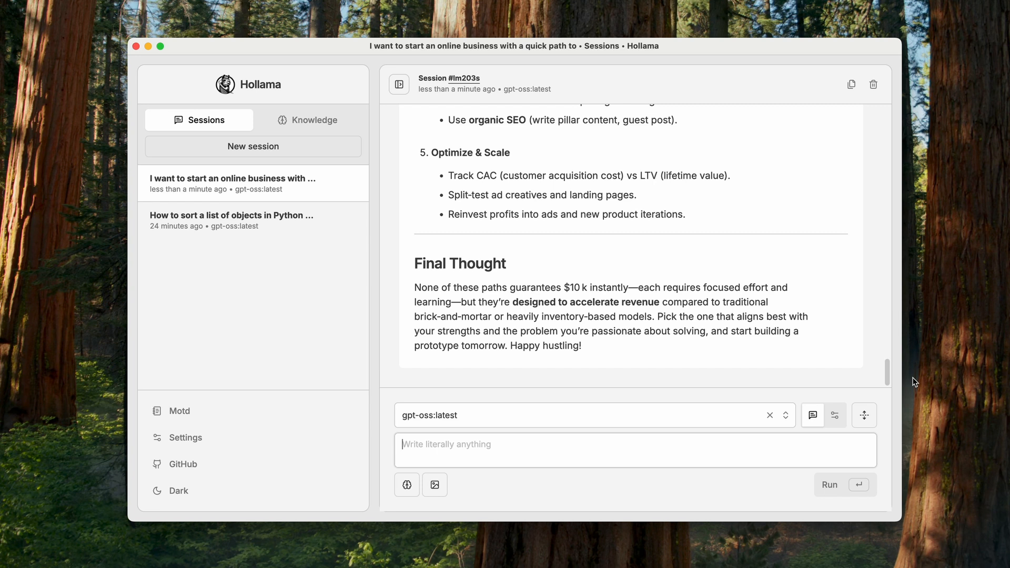
{"action": "mouse_move", "coordinate": [1004, 210]}
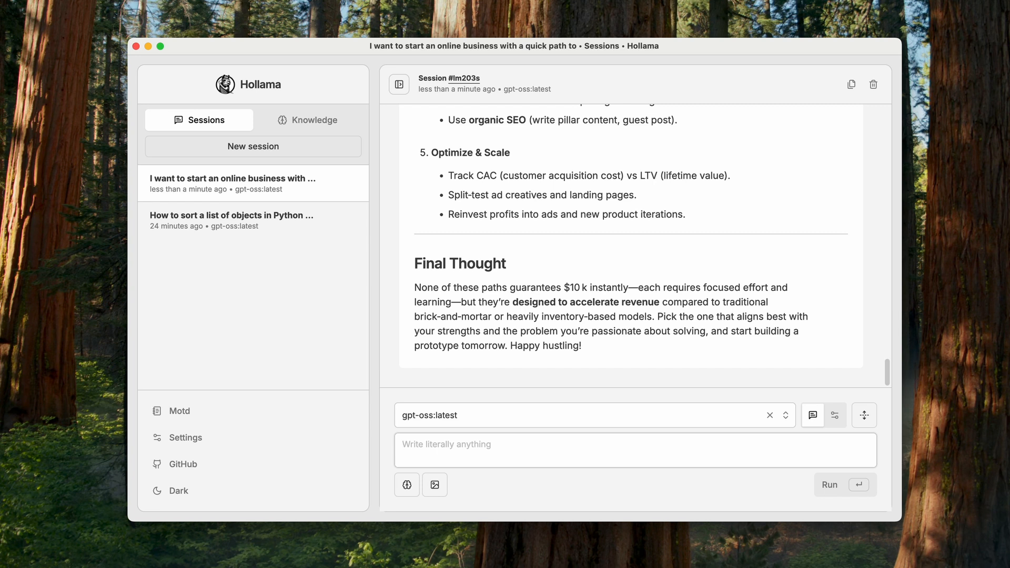
Send the follow-up 'Which metrics are more imp...' about important startup metrics
{"action": "type", "text": "Which metrics are more imp"}
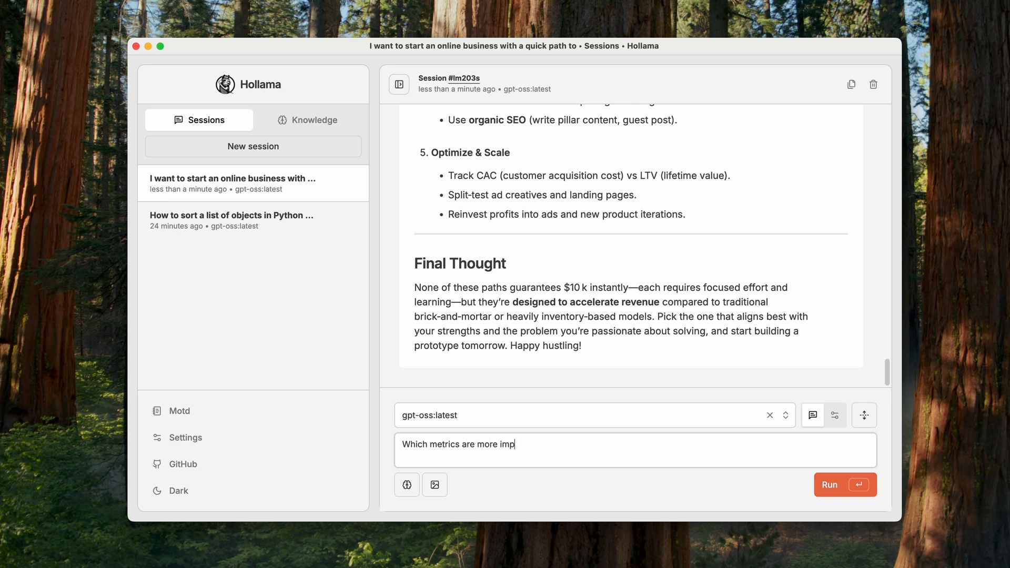
{"action": "left_click", "coordinate": [846, 484]}
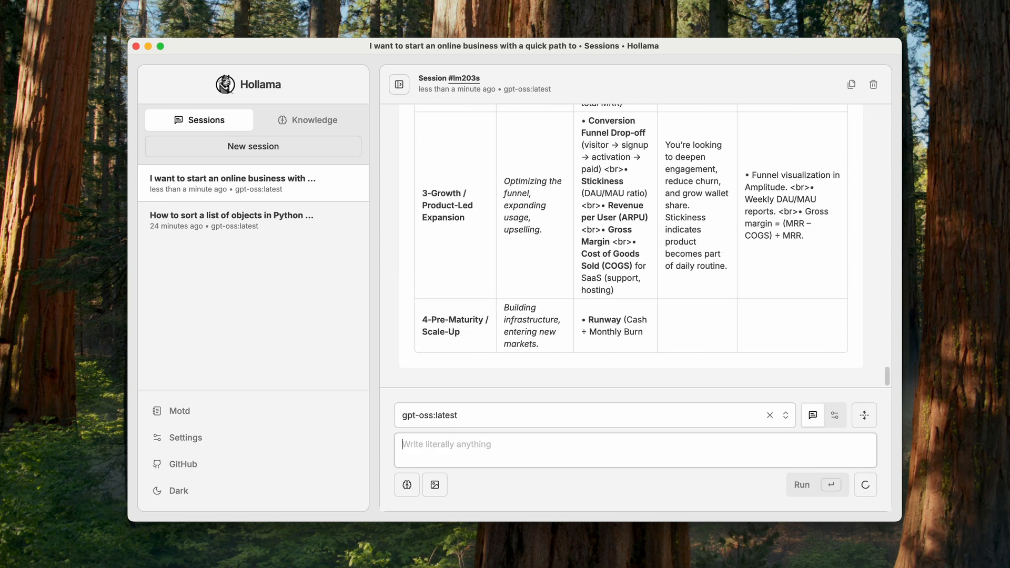
Read the startup-metrics-by-stage reply to its end
{"action": "scroll", "scroll_direction": "down", "scroll_amount": 3}
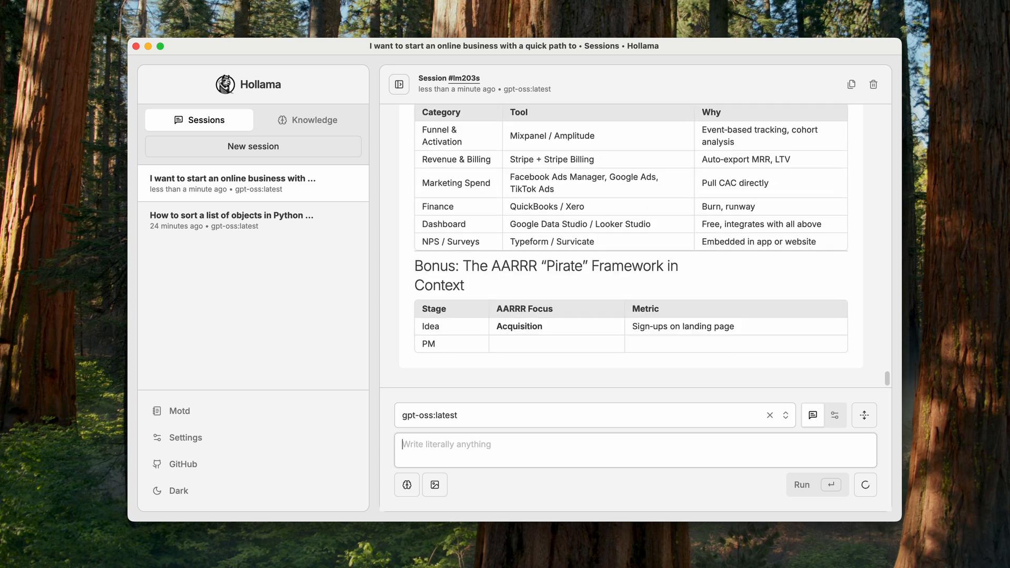
{"action": "scroll", "scroll_direction": "down", "scroll_amount": 3}
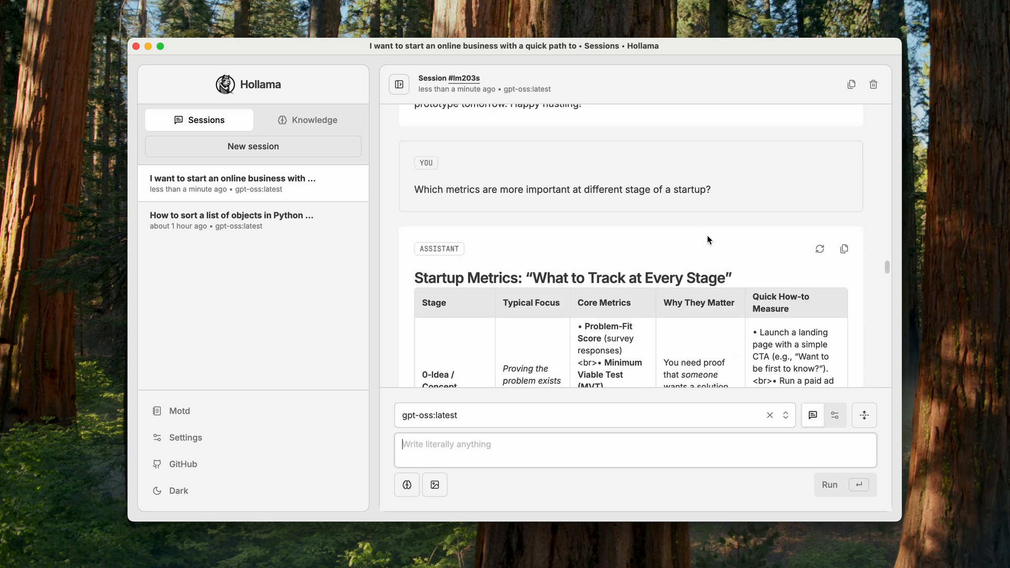
{"action": "scroll", "scroll_direction": "down", "scroll_amount": 3}
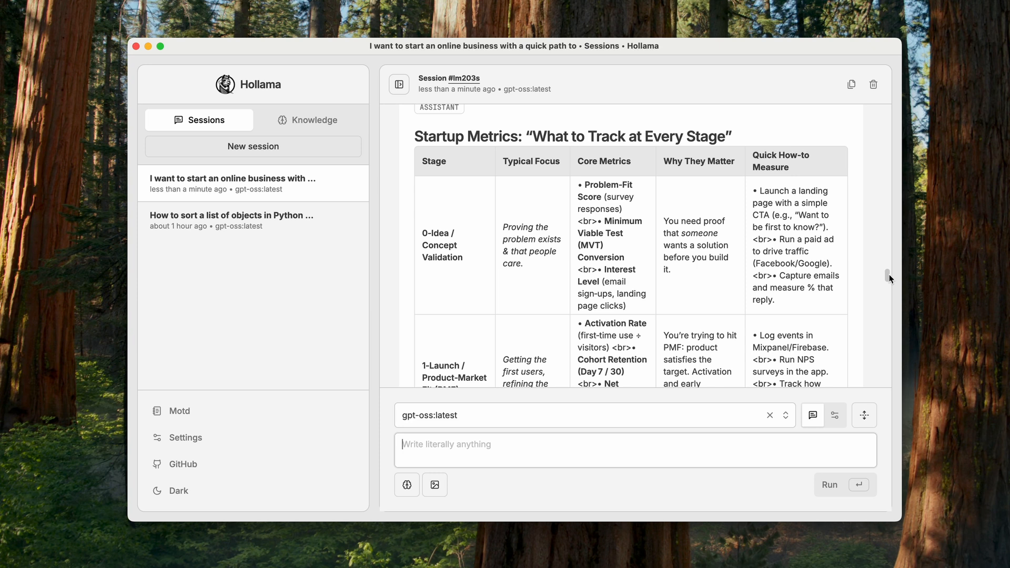
{"action": "scroll", "scroll_direction": "down", "scroll_amount": 3}
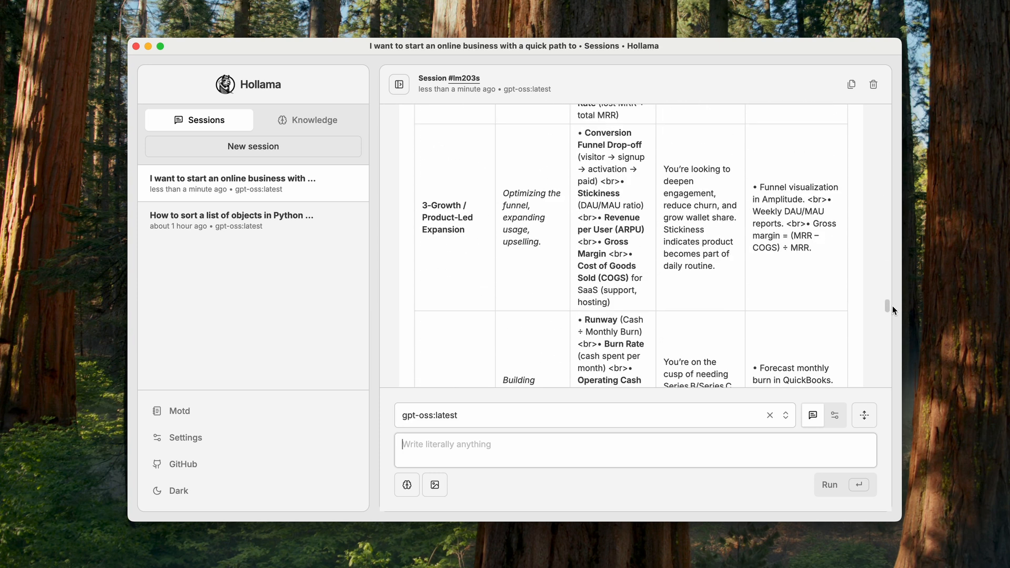
{"action": "scroll", "scroll_direction": "down", "scroll_amount": 3}
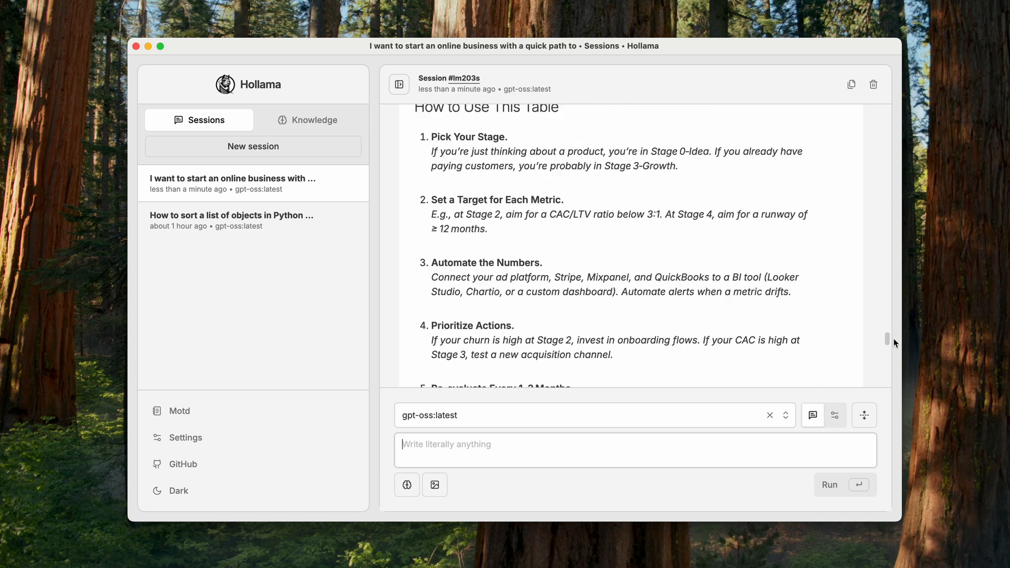
{"action": "scroll", "scroll_direction": "down", "scroll_amount": 3}
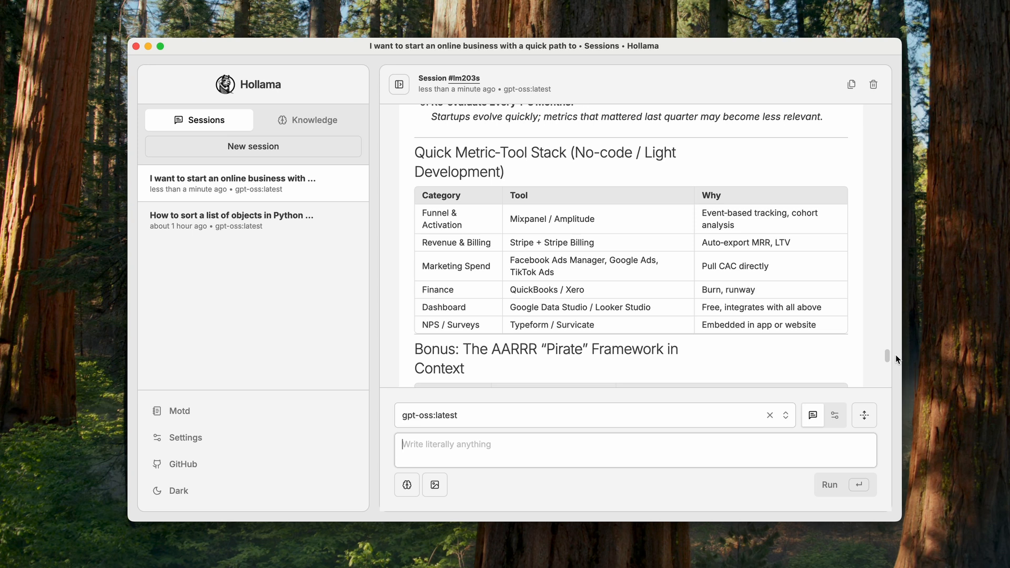
{"action": "scroll", "scroll_direction": "down", "scroll_amount": 3}
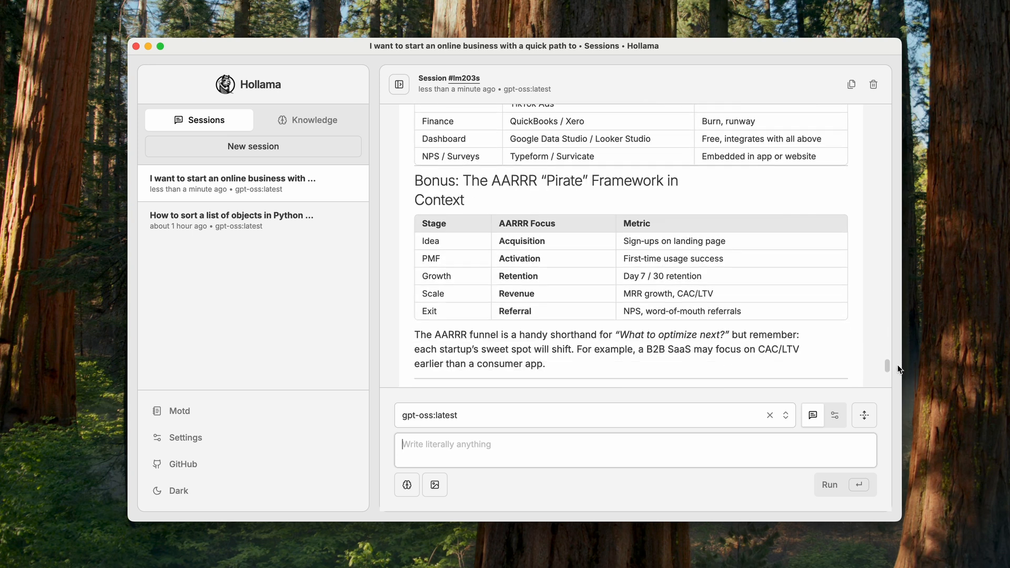
{"action": "scroll", "scroll_direction": "down", "scroll_amount": 3}
{"action": "type", "text": "How to protect an API from"}
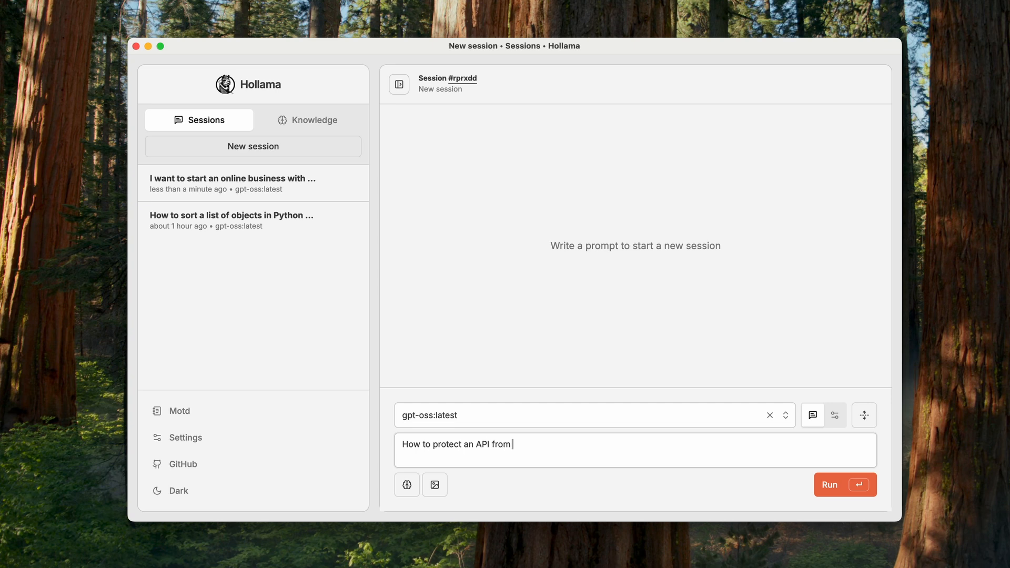
Send the API DDoS protection question and read the layered playbook through its testing section
{"action": "left_click", "coordinate": [845, 484]}
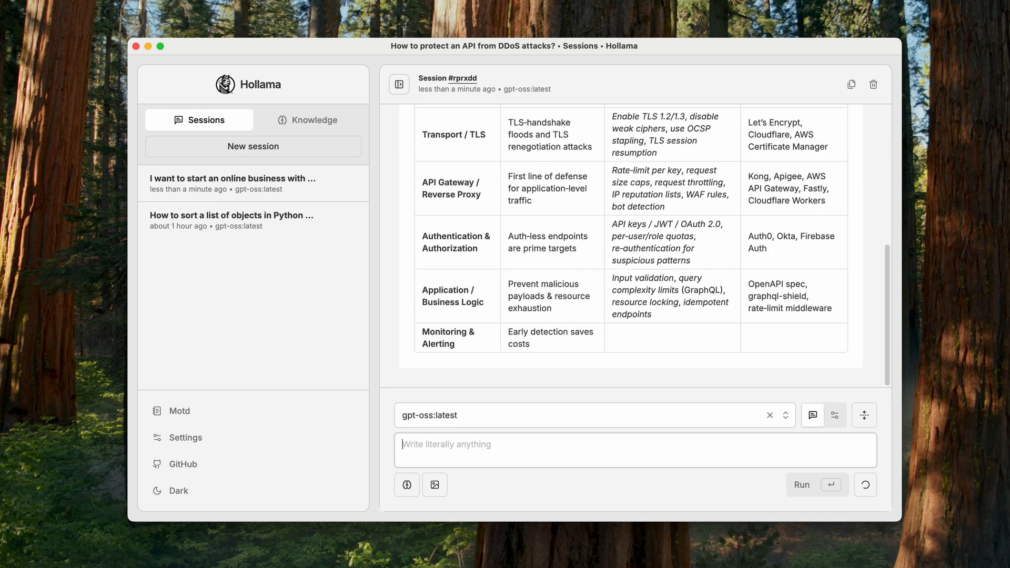
{"action": "scroll", "scroll_direction": "down", "scroll_amount": 3}
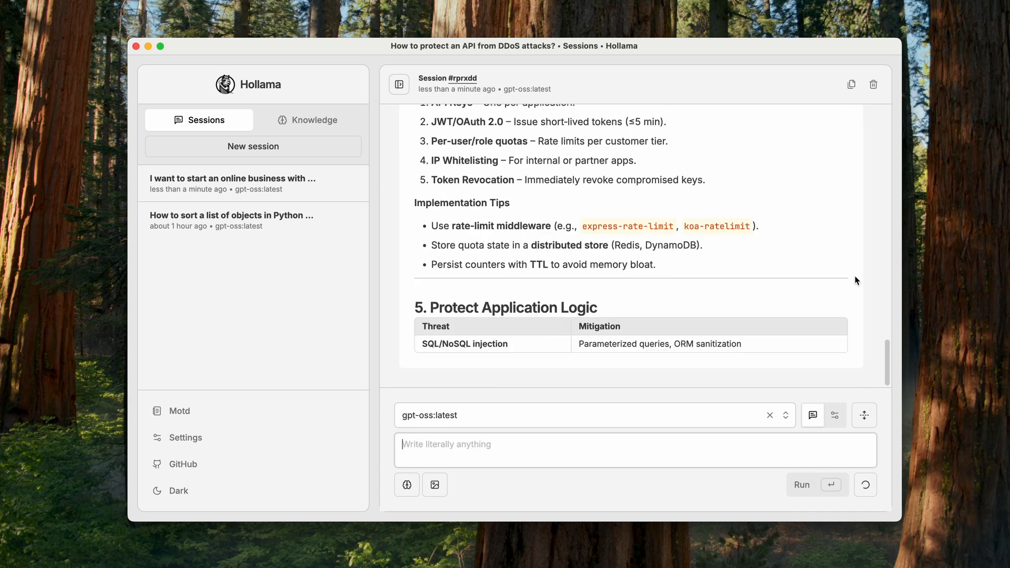
{"action": "scroll", "scroll_direction": "down", "scroll_amount": 3}
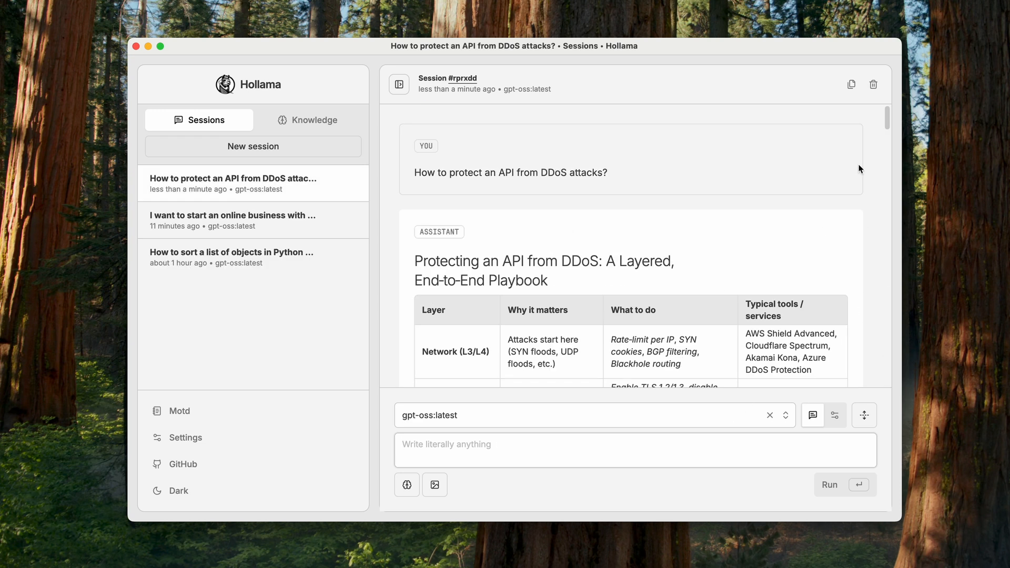
{"action": "scroll", "scroll_direction": "down", "scroll_amount": 3}
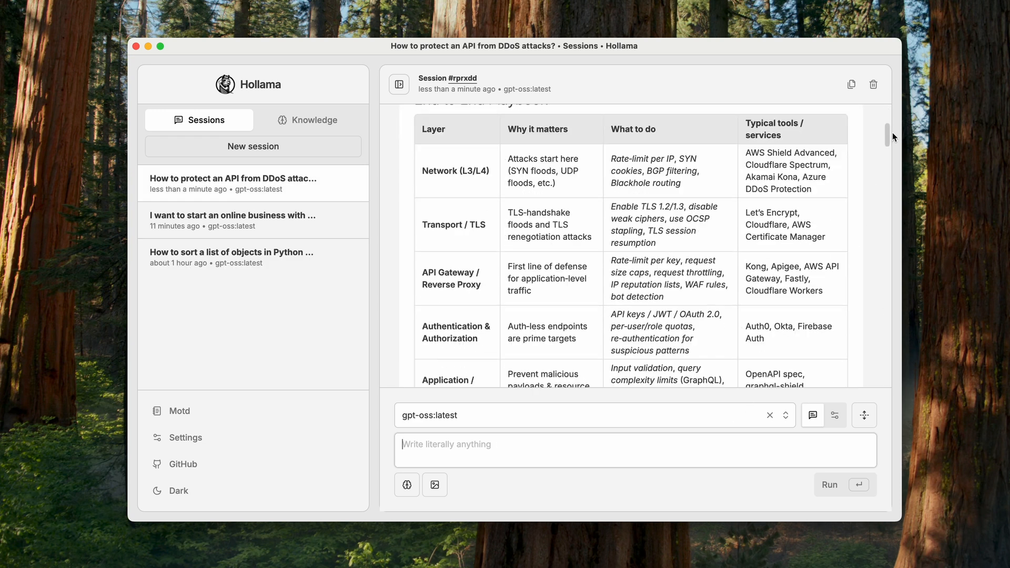
{"action": "scroll", "scroll_direction": "down", "scroll_amount": 3}
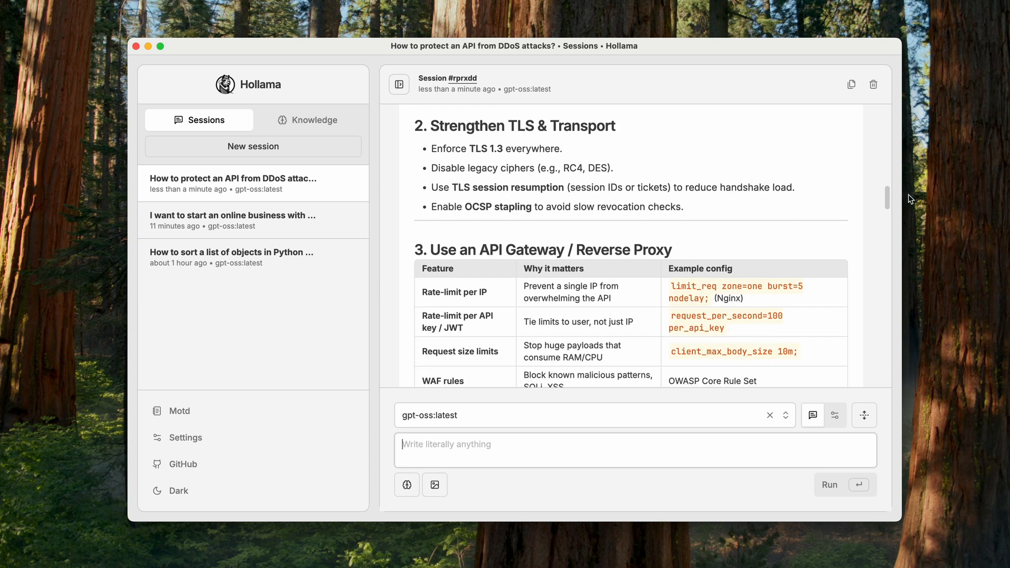
{"action": "scroll", "scroll_direction": "down", "scroll_amount": 3}
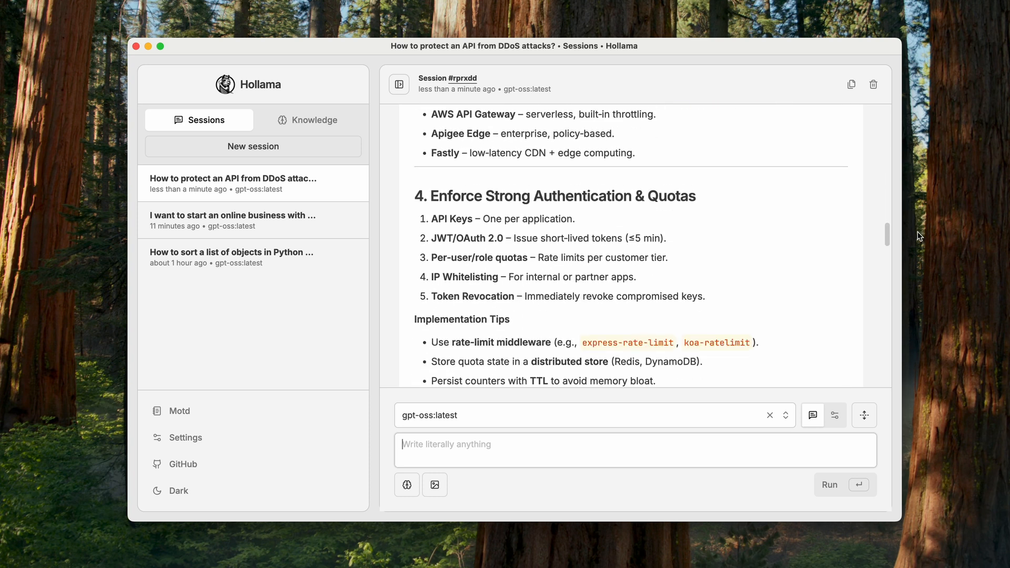
{"action": "scroll", "scroll_direction": "down", "scroll_amount": 3}
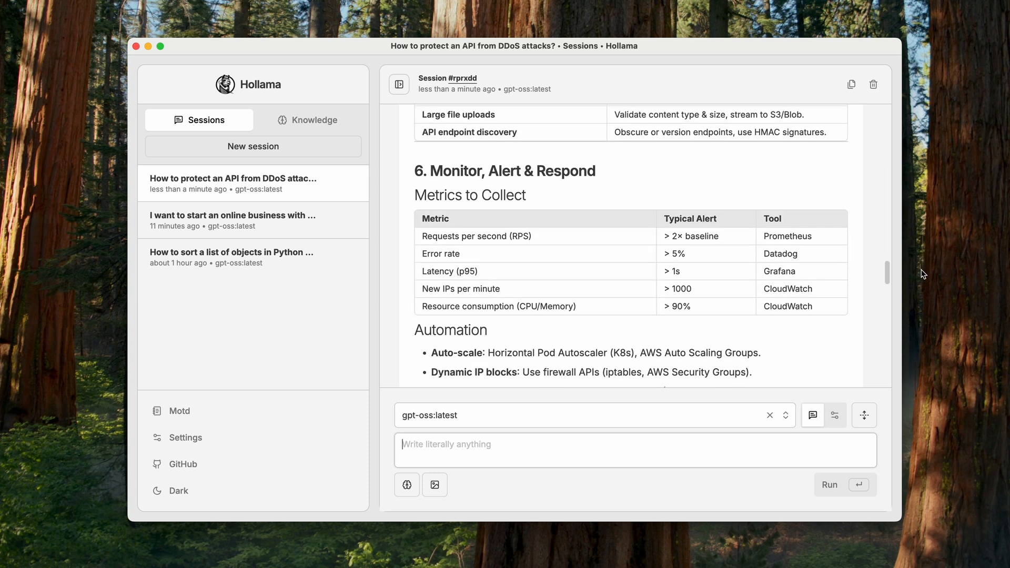
{"action": "scroll", "scroll_direction": "down", "scroll_amount": 3}
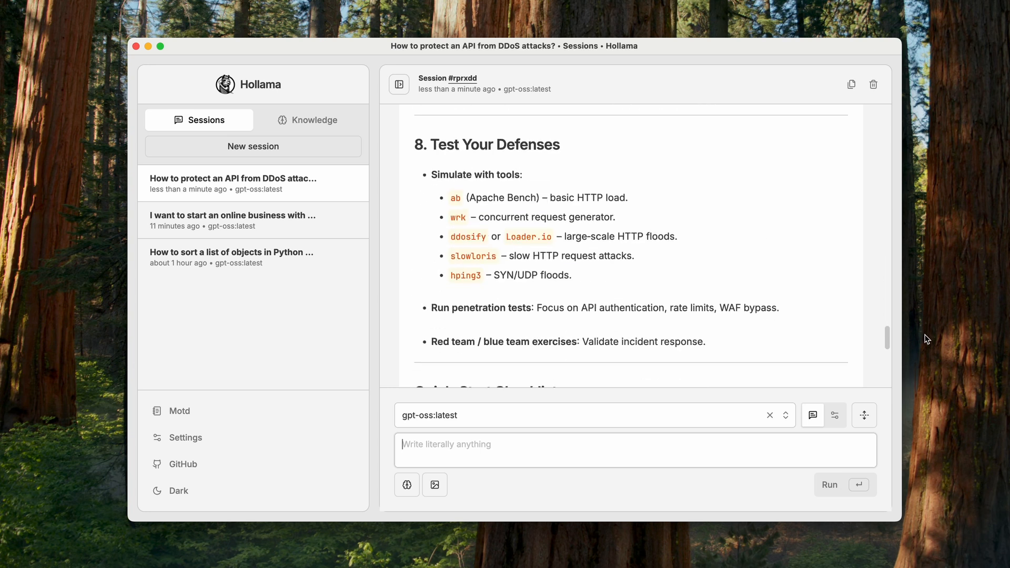
{"action": "scroll", "scroll_direction": "down", "scroll_amount": 3}
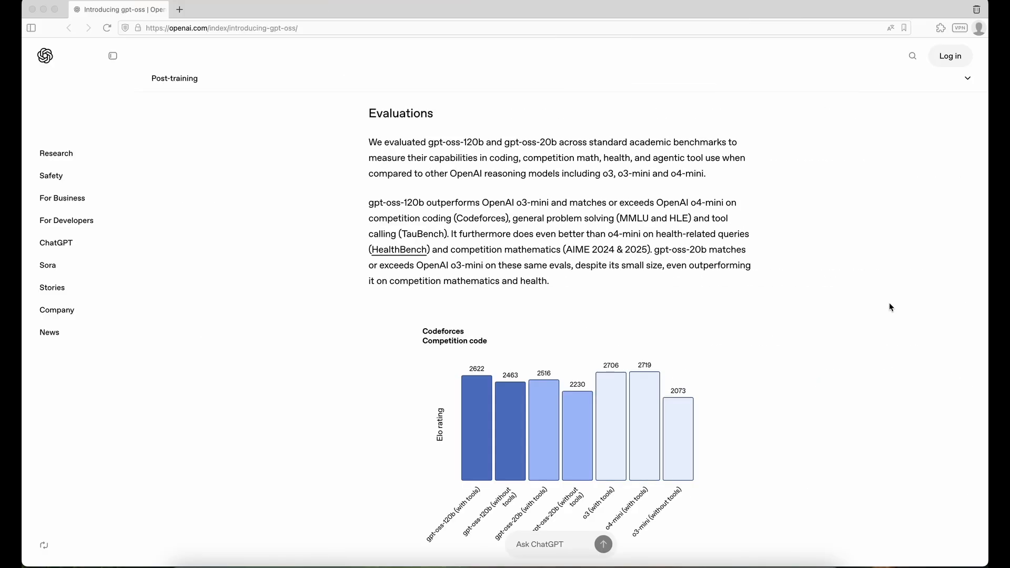
Scroll the Evaluations charts from Humanity's Last Exam and HealthBench down to AIME accuracy
{"action": "scroll", "scroll_direction": "down", "scroll_amount": 3}
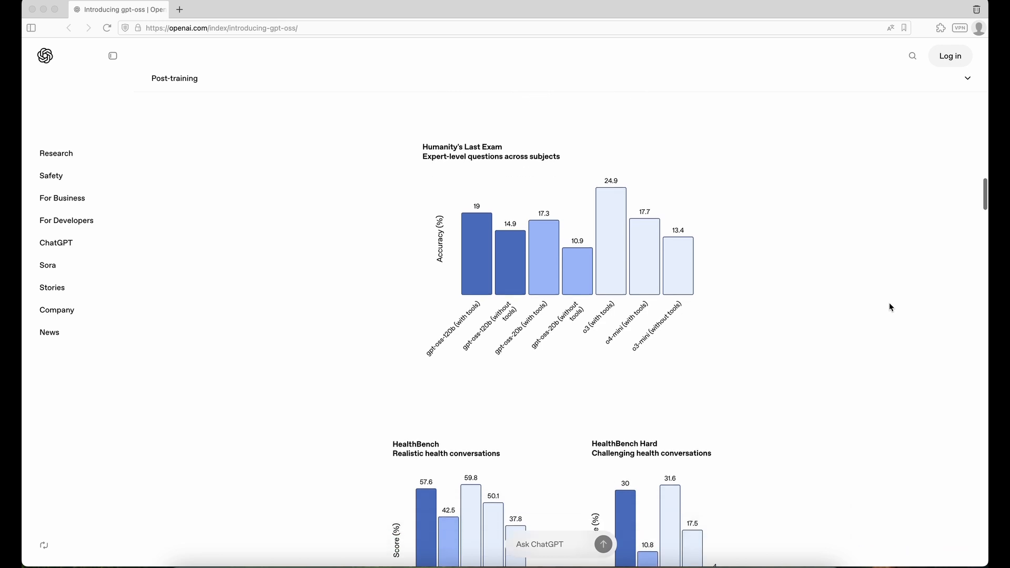
{"action": "scroll", "scroll_direction": "down", "scroll_amount": 3}
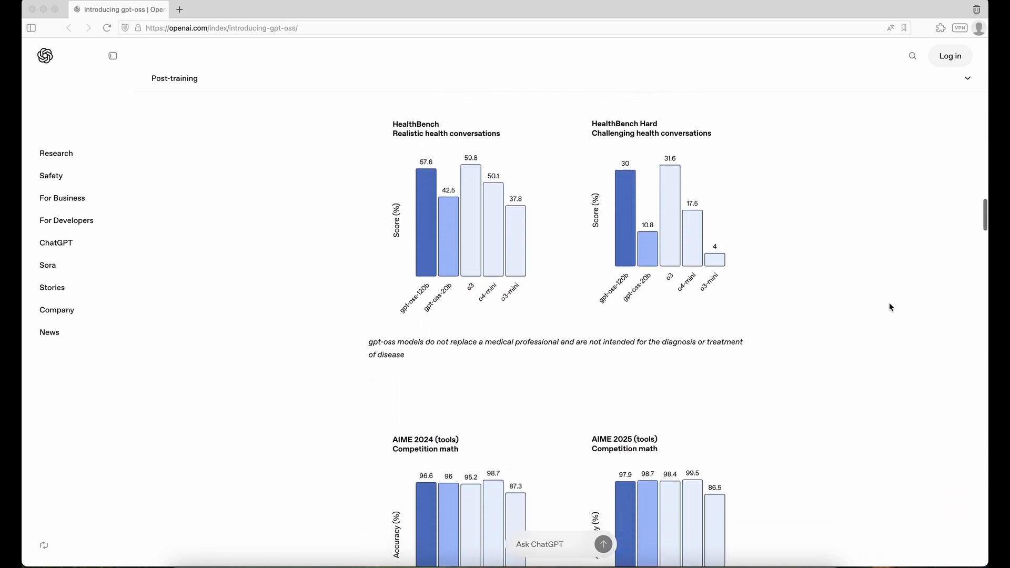
{"action": "scroll", "scroll_direction": "down", "scroll_amount": 3}
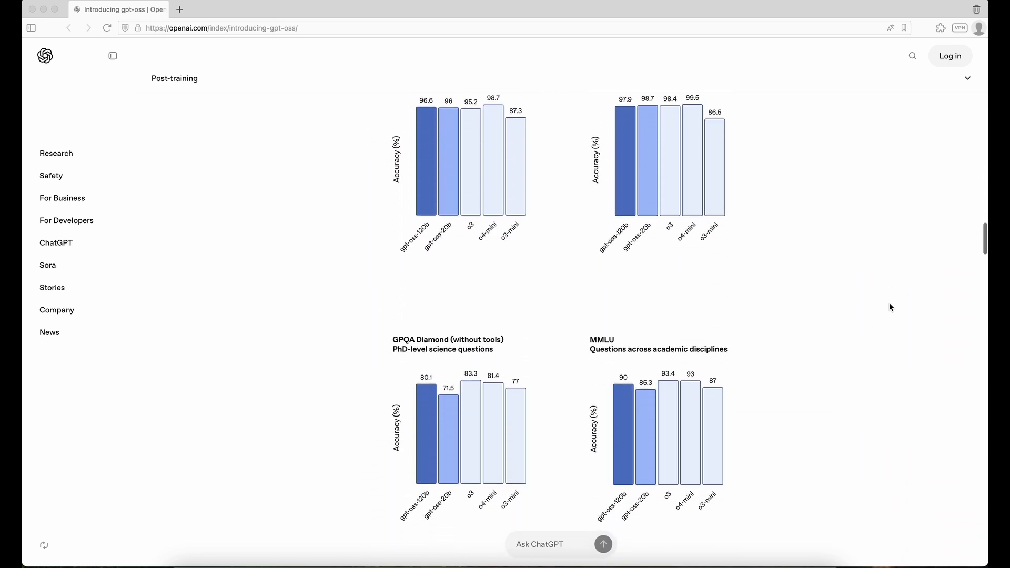
{"action": "scroll", "scroll_direction": "down", "scroll_amount": 3}
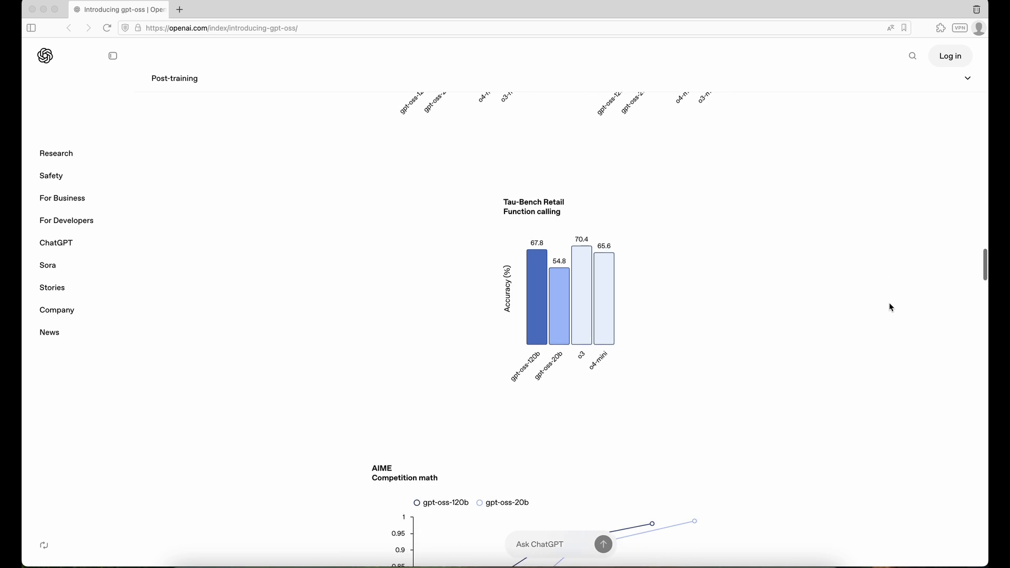
{"action": "scroll", "scroll_direction": "down", "scroll_amount": 3}
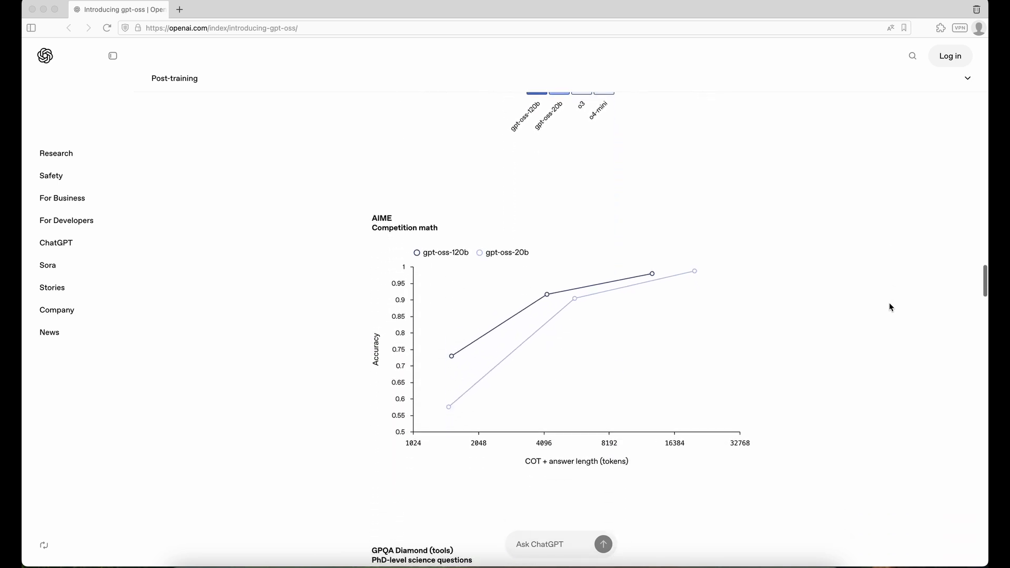